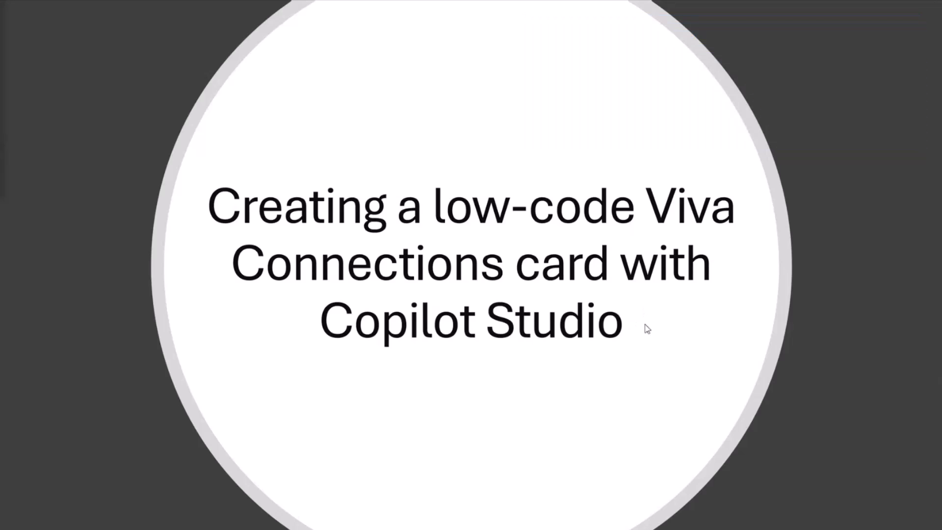
{"action": "mouse_move", "coordinate": [708, 332]}
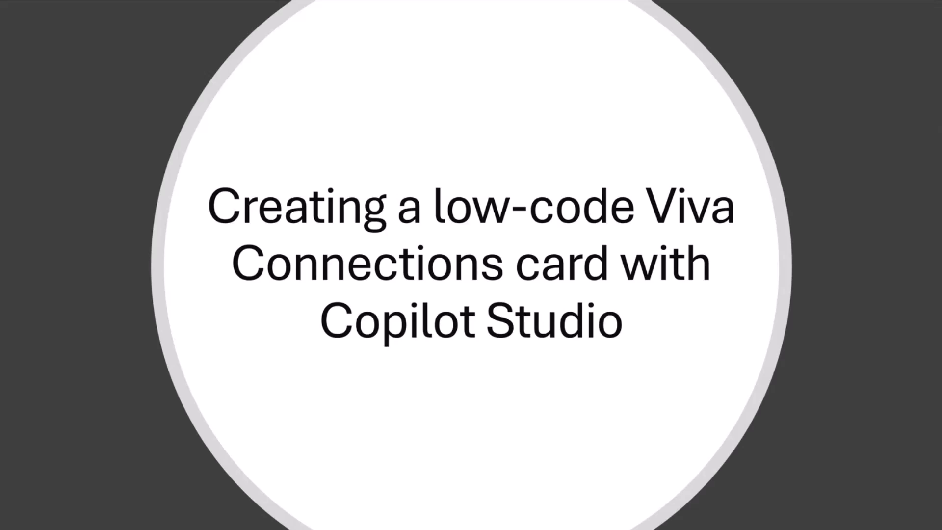
Enter dashboard edit mode and add a new Card designer placeholder card at the bottom
{"action": "key", "text": "Right"}
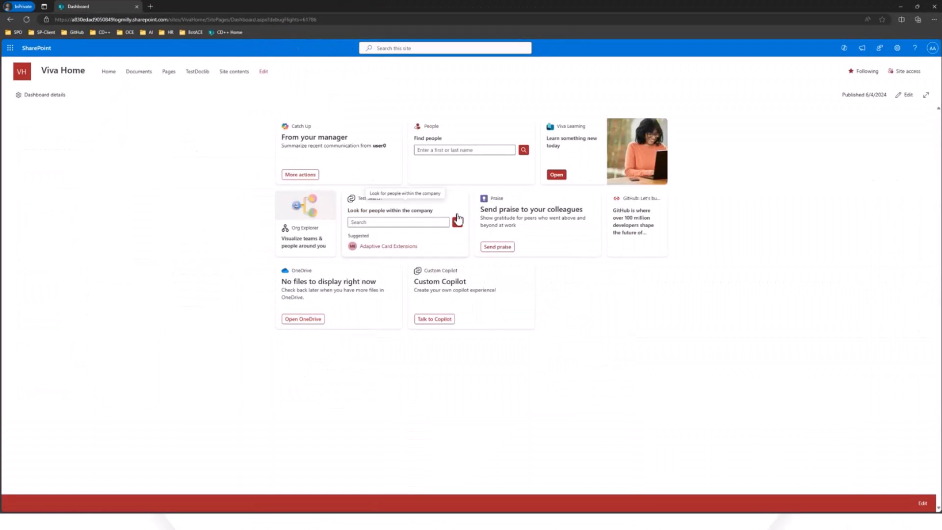
{"action": "mouse_move", "coordinate": [772, 229]}
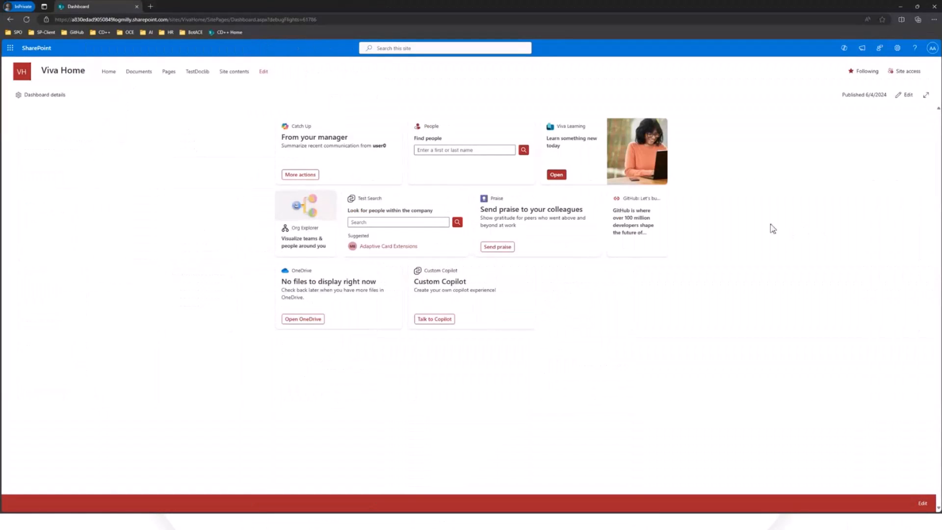
{"action": "mouse_move", "coordinate": [705, 259]}
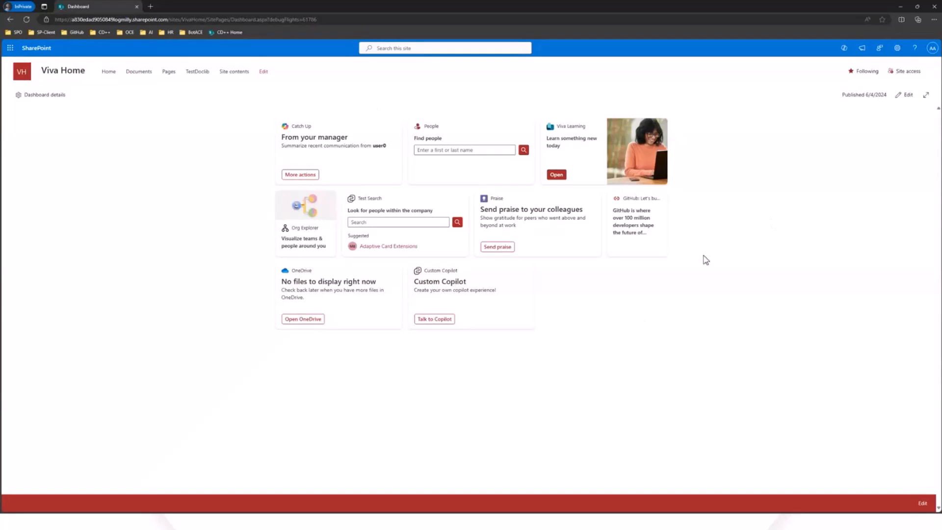
{"action": "mouse_move", "coordinate": [855, 131]}
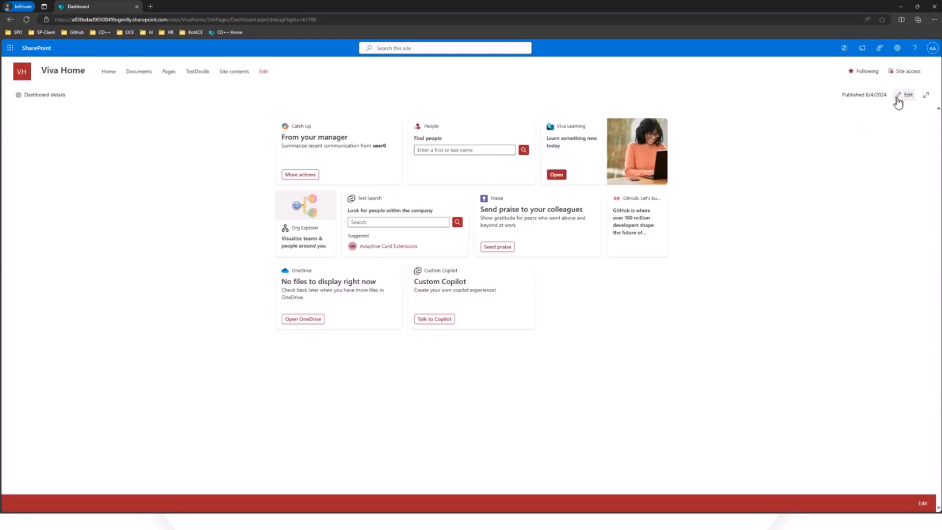
{"action": "left_click", "coordinate": [907, 95]}
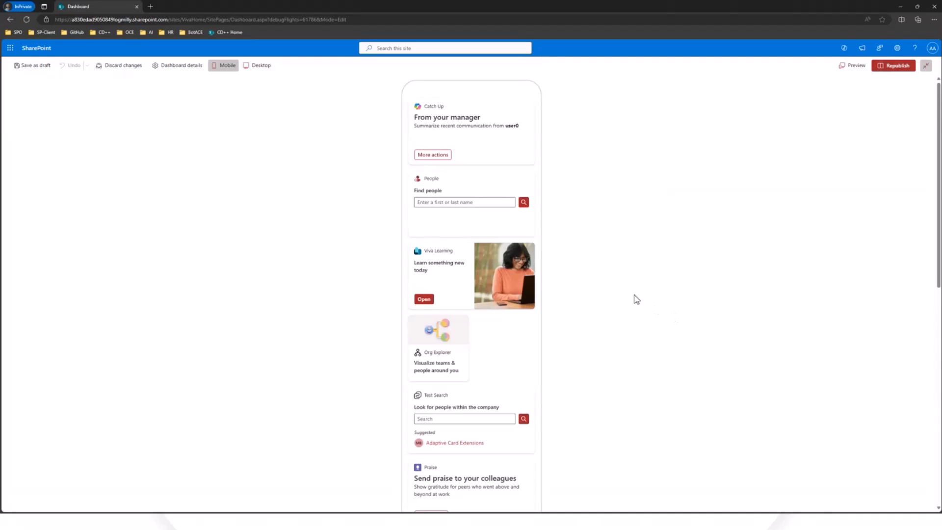
{"action": "scroll", "scroll_direction": "down", "scroll_amount": 3}
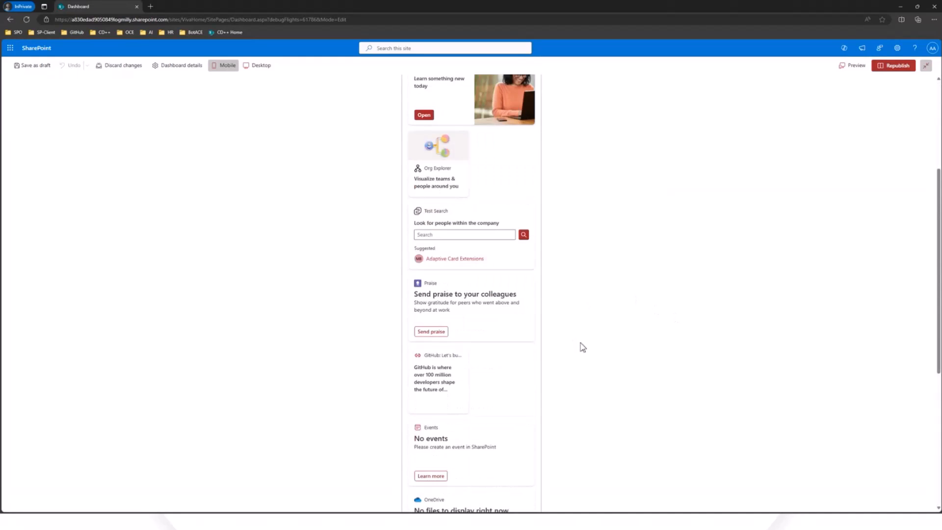
{"action": "scroll", "scroll_direction": "down", "scroll_amount": 3}
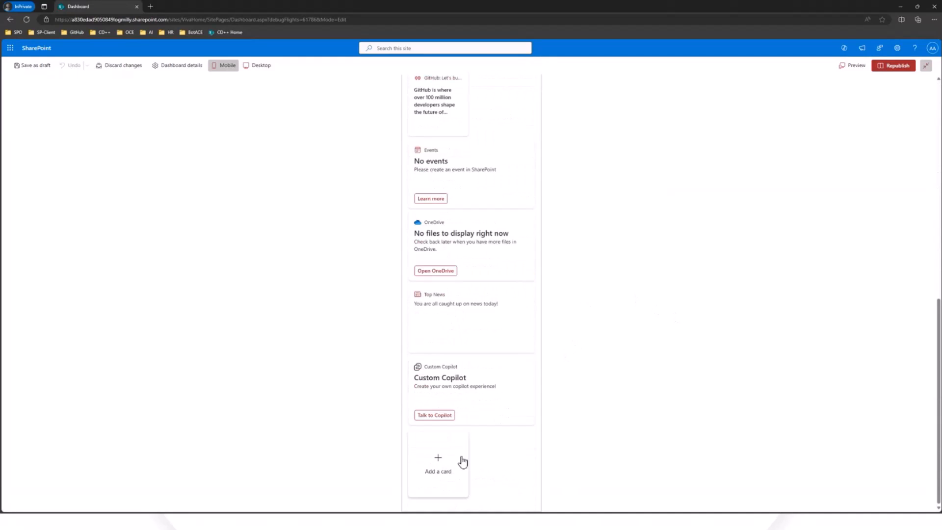
{"action": "mouse_move", "coordinate": [319, 395]}
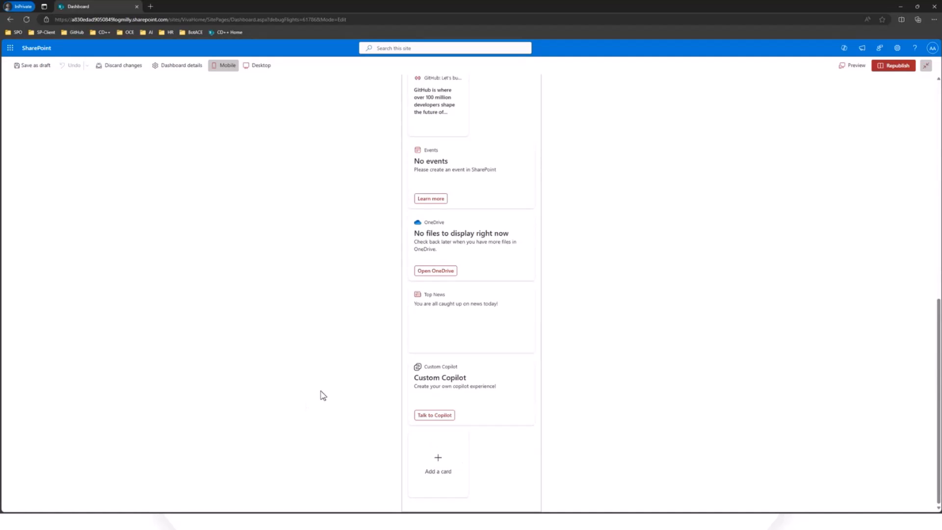
{"action": "key", "text": "ctrl+plus"}
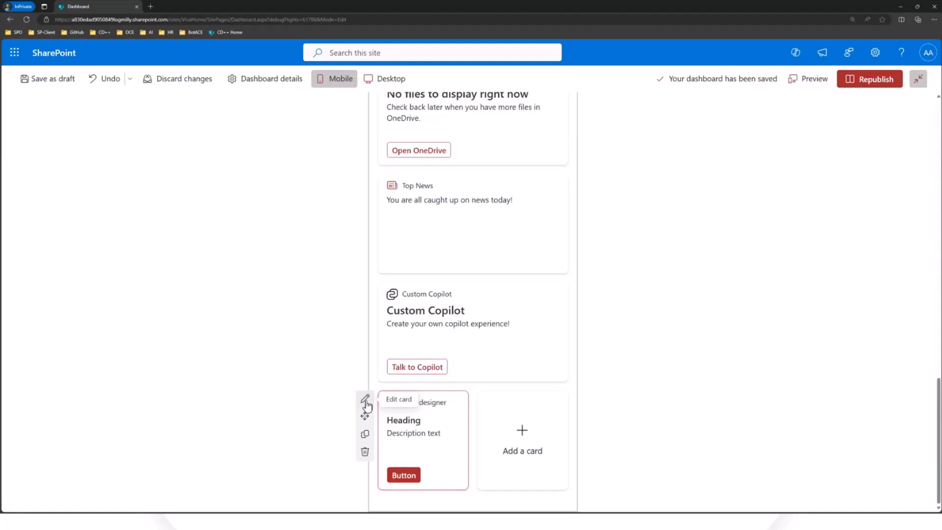
Set the new card's template type to Copilot Studio in the card designer
{"action": "left_click", "coordinate": [365, 399]}
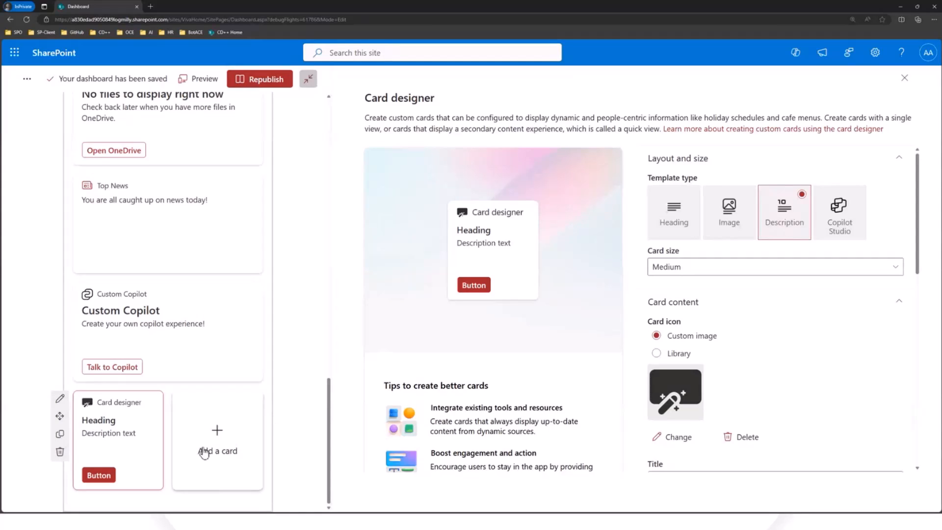
{"action": "mouse_move", "coordinate": [210, 451]}
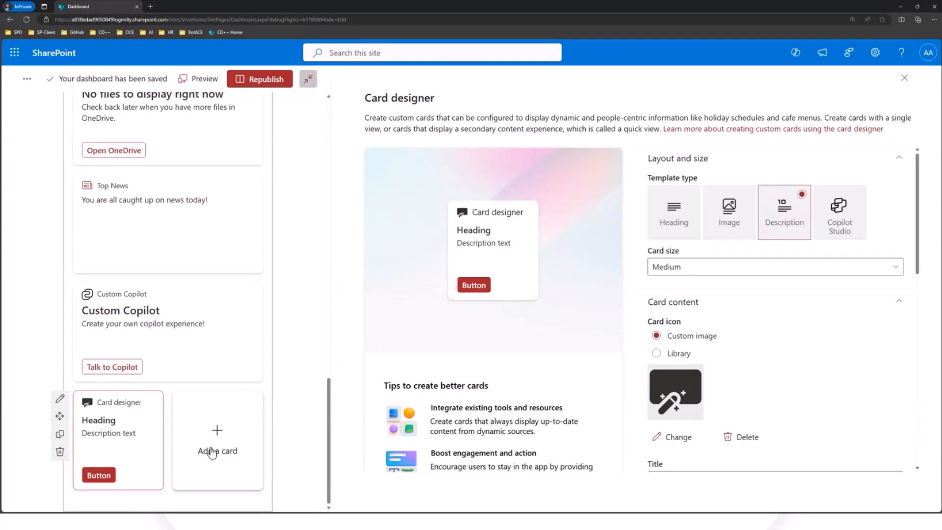
{"action": "mouse_move", "coordinate": [217, 441]}
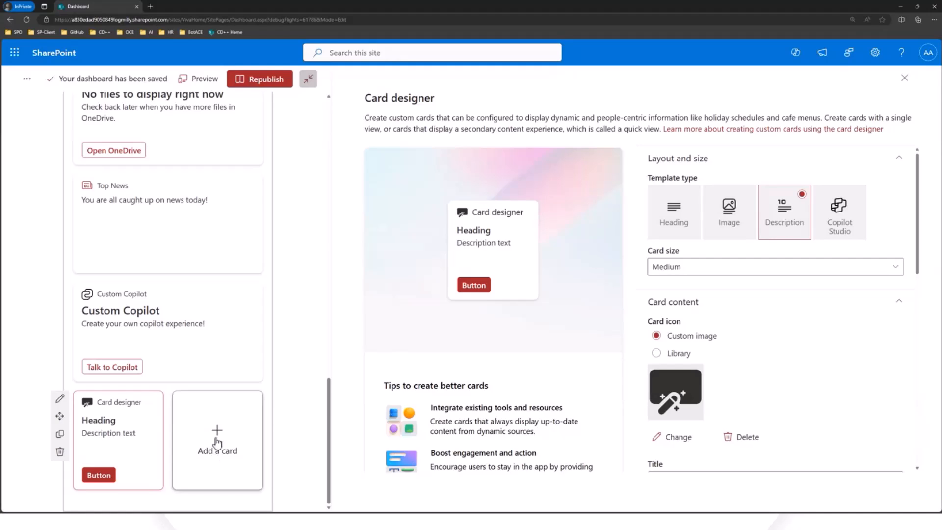
{"action": "left_click", "coordinate": [216, 441]}
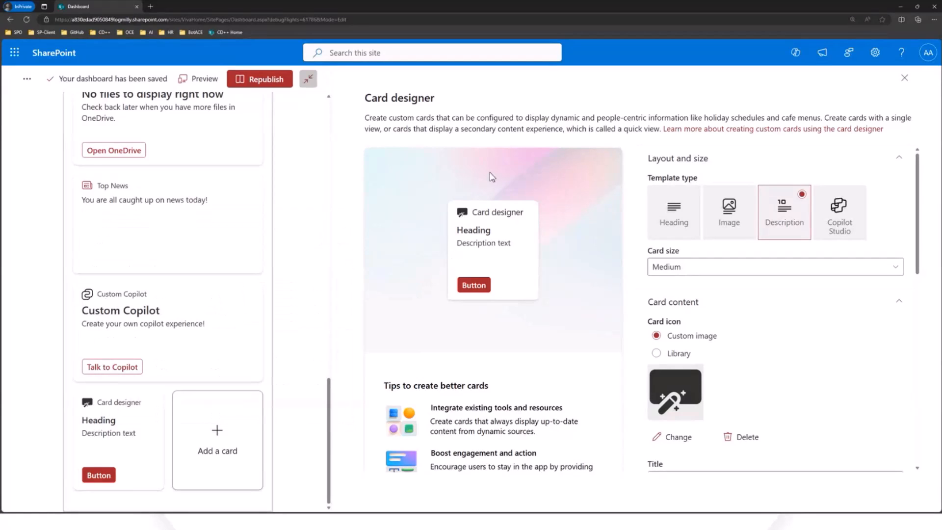
{"action": "mouse_move", "coordinate": [682, 184]}
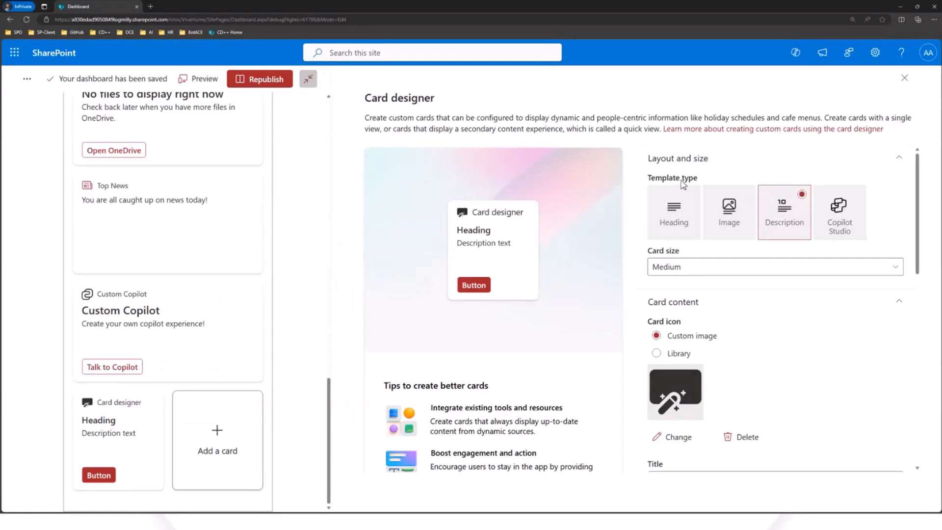
{"action": "mouse_move", "coordinate": [839, 212]}
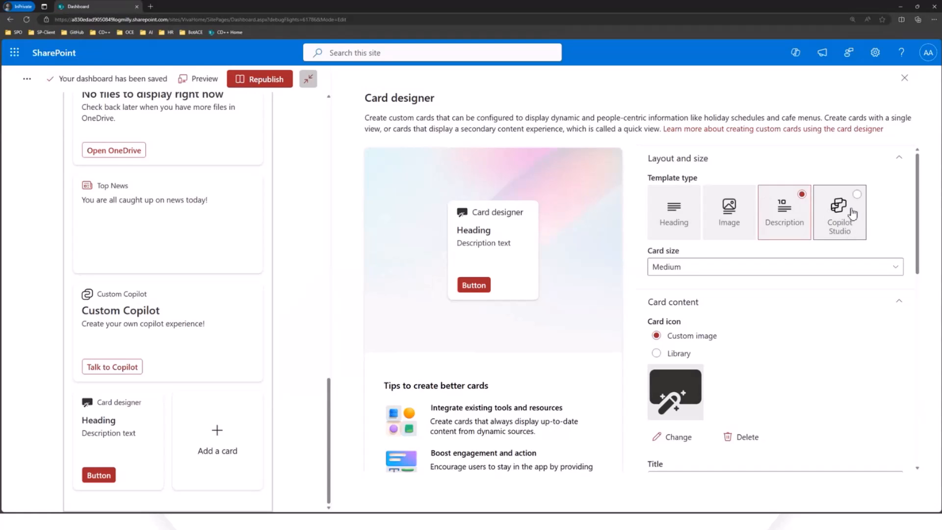
{"action": "left_click", "coordinate": [839, 211]}
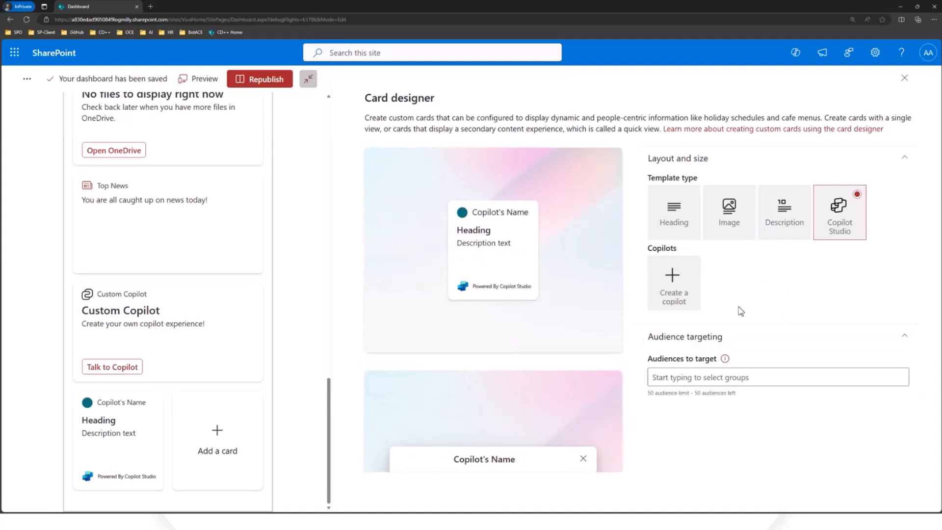
{"action": "mouse_move", "coordinate": [692, 276]}
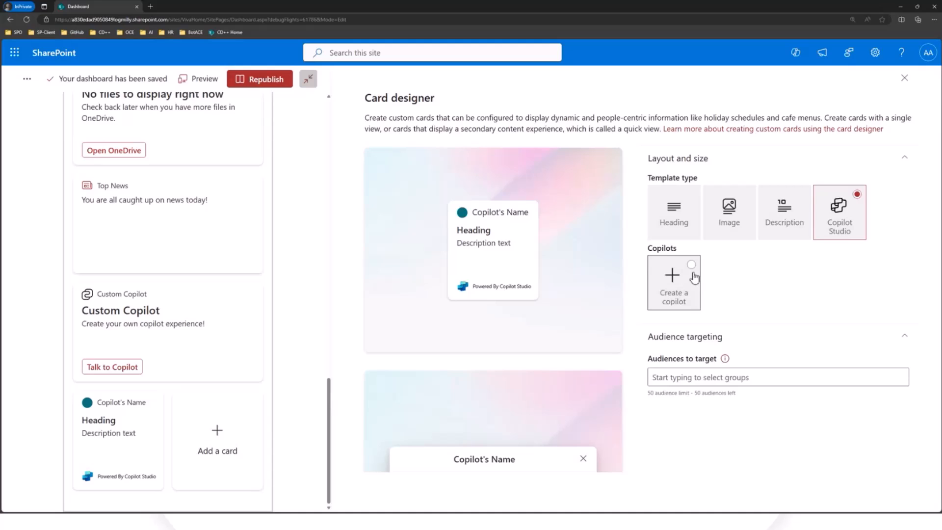
Start creating a copilot for the card, landing on Copilot Studio's welcome sign-up
{"action": "left_click", "coordinate": [673, 282]}
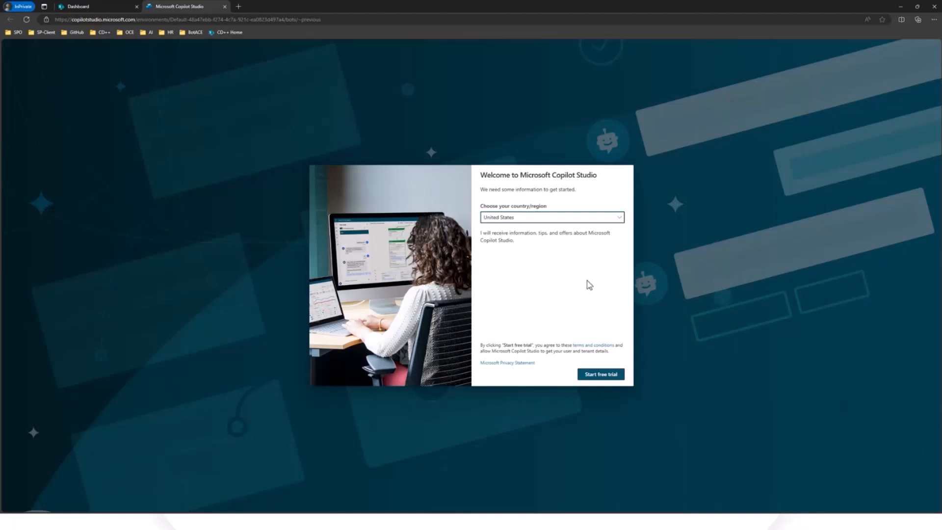
{"action": "mouse_move", "coordinate": [346, 202]}
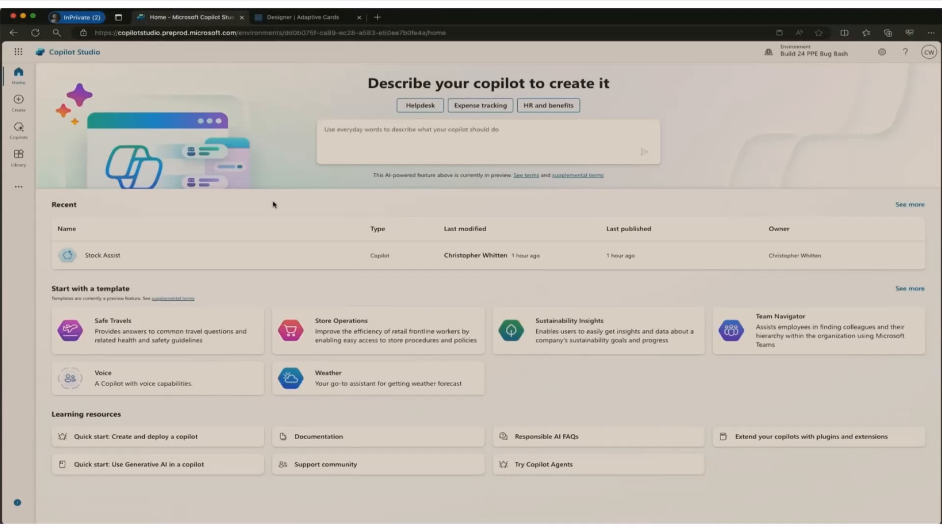
{"action": "mouse_move", "coordinate": [788, 464]}
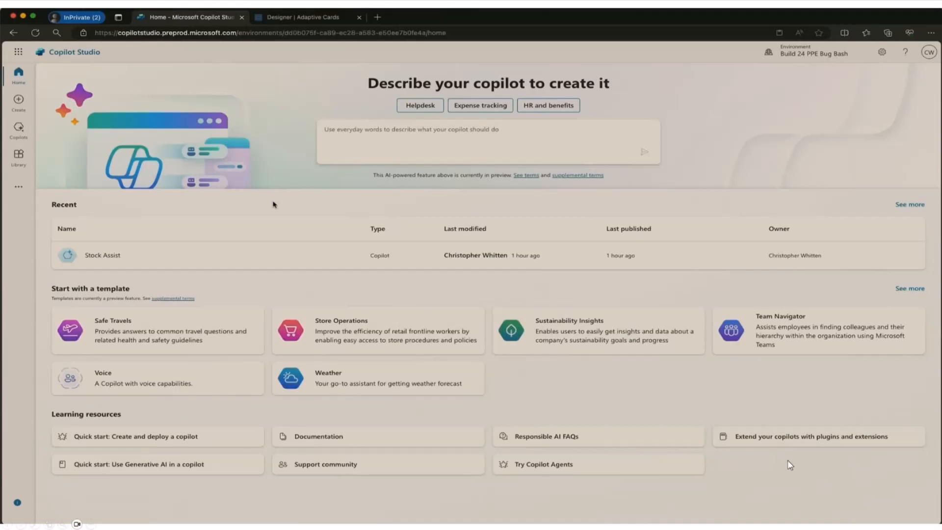
{"action": "mouse_move", "coordinate": [289, 276]}
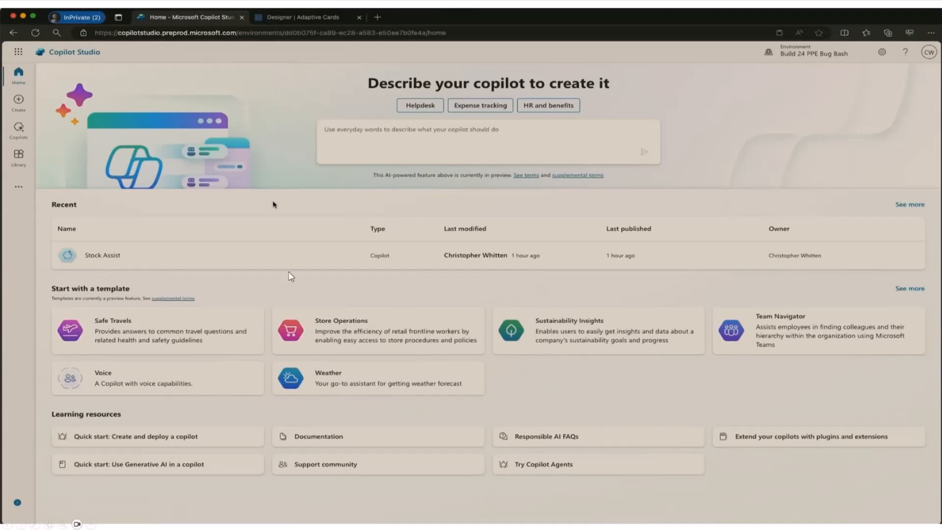
Load the Stock Assist copilot from Recent, showing its OnStart welcome topic
{"action": "left_click", "coordinate": [102, 255]}
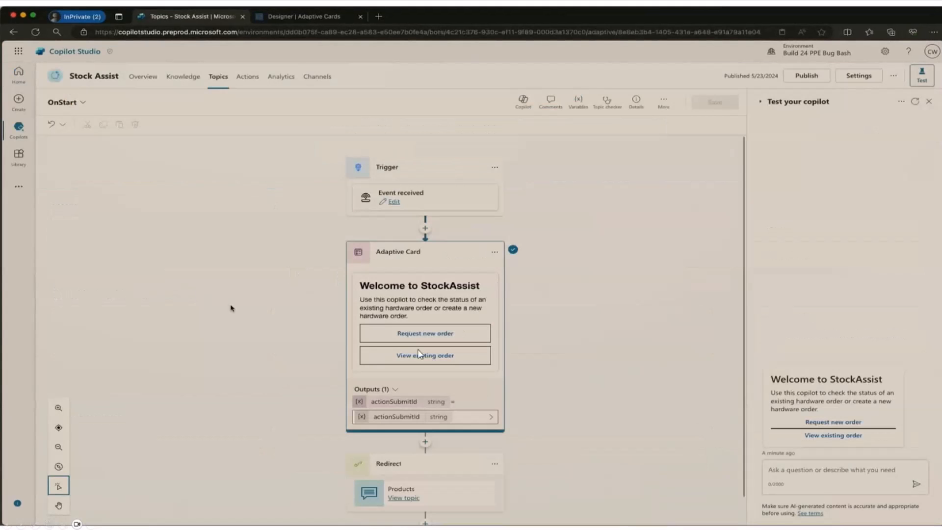
{"action": "mouse_move", "coordinate": [393, 185]}
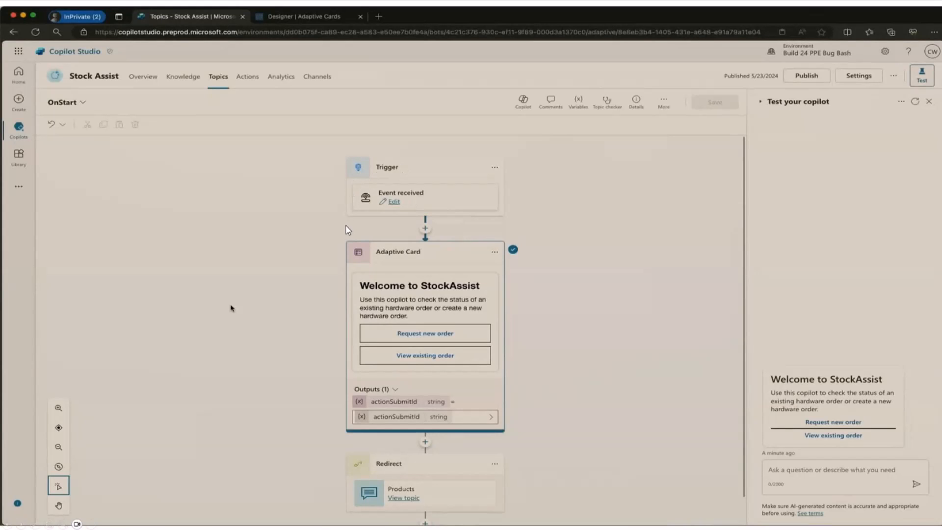
{"action": "mouse_move", "coordinate": [358, 307]}
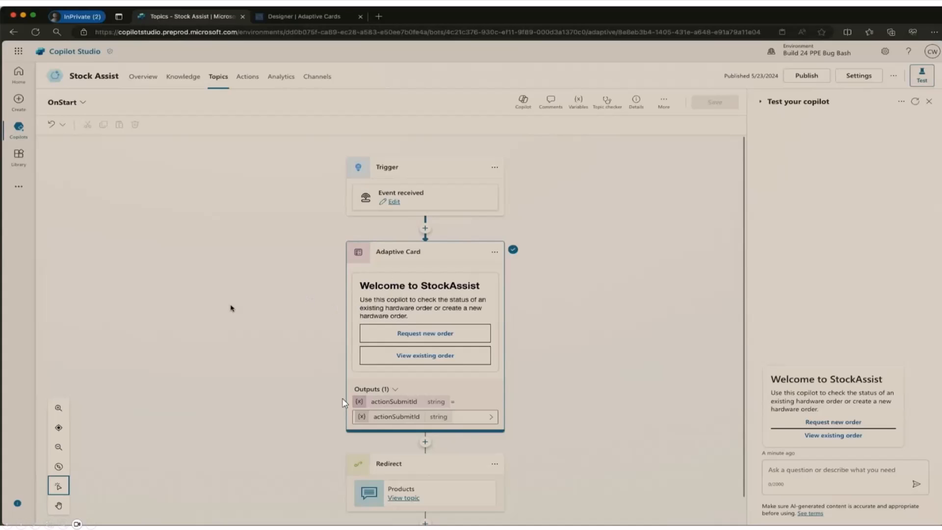
{"action": "mouse_move", "coordinate": [360, 322]}
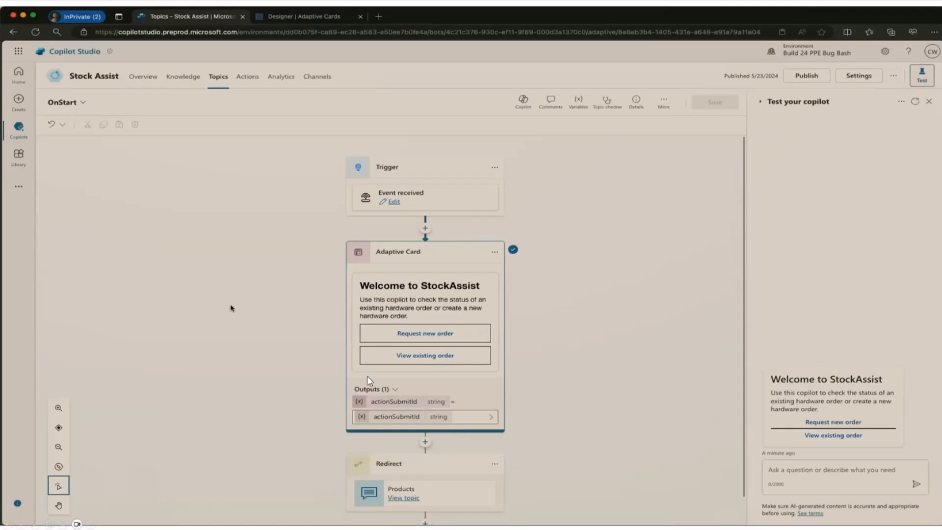
{"action": "mouse_move", "coordinate": [414, 371]}
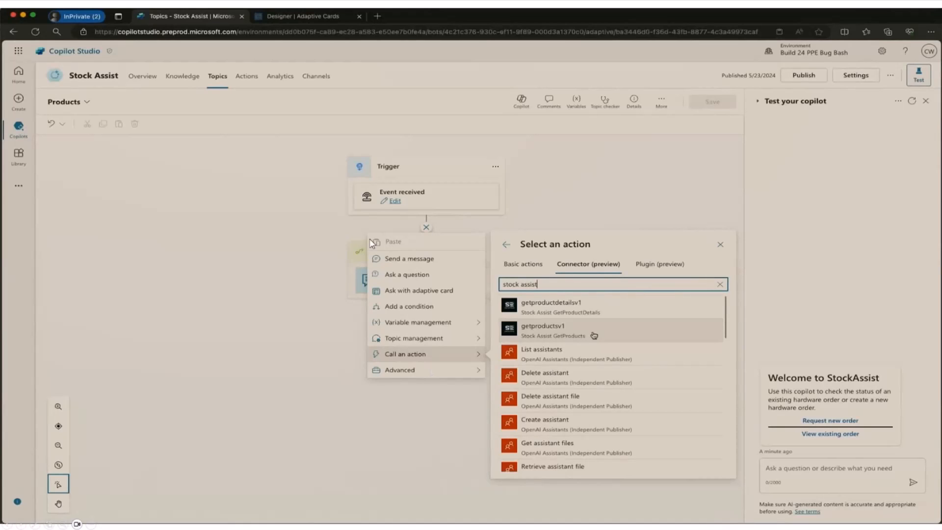
{"action": "mouse_move", "coordinate": [419, 426]}
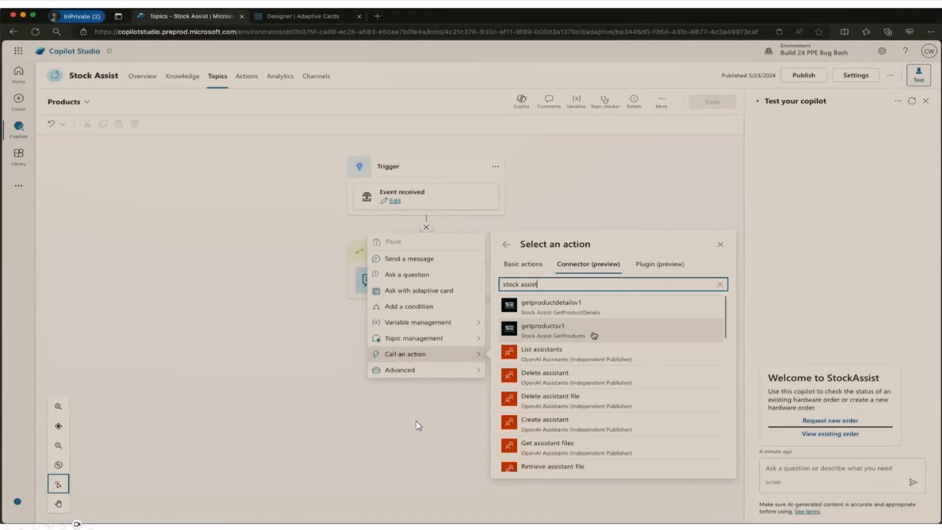
{"action": "mouse_move", "coordinate": [303, 237]}
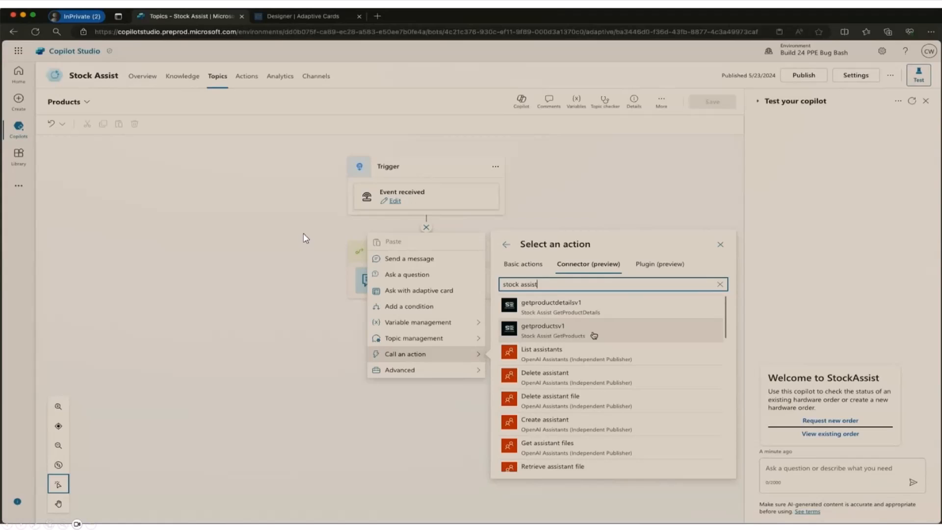
{"action": "mouse_move", "coordinate": [537, 340]}
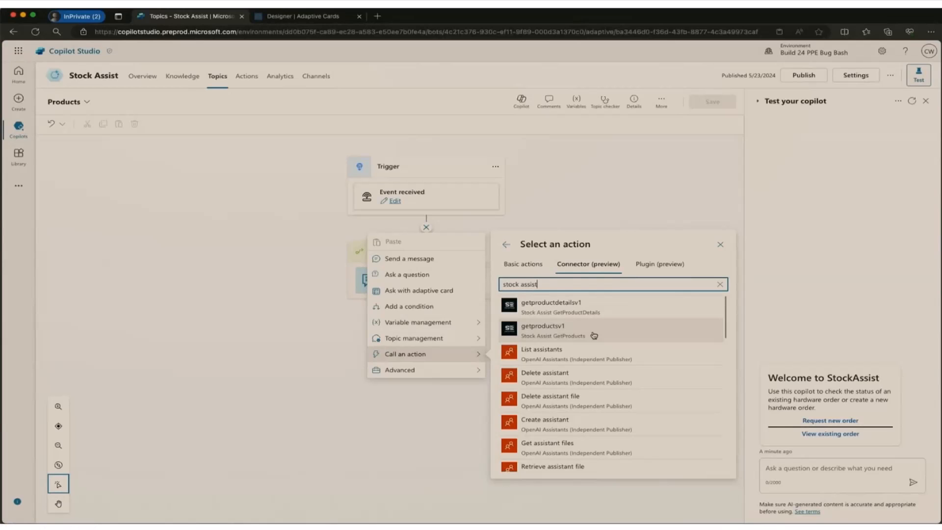
{"action": "mouse_move", "coordinate": [569, 339]}
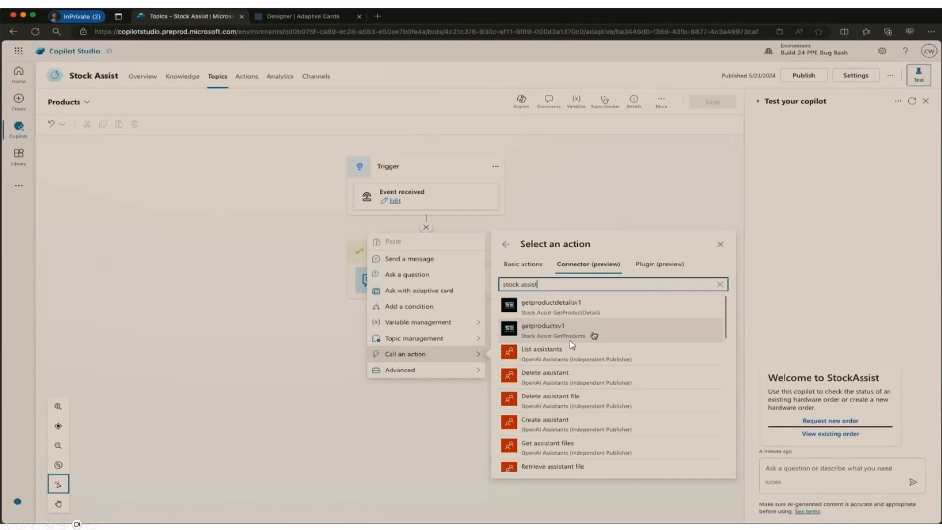
Add the Stock Assist GetProducts connector action to the Products topic
{"action": "left_click", "coordinate": [547, 330]}
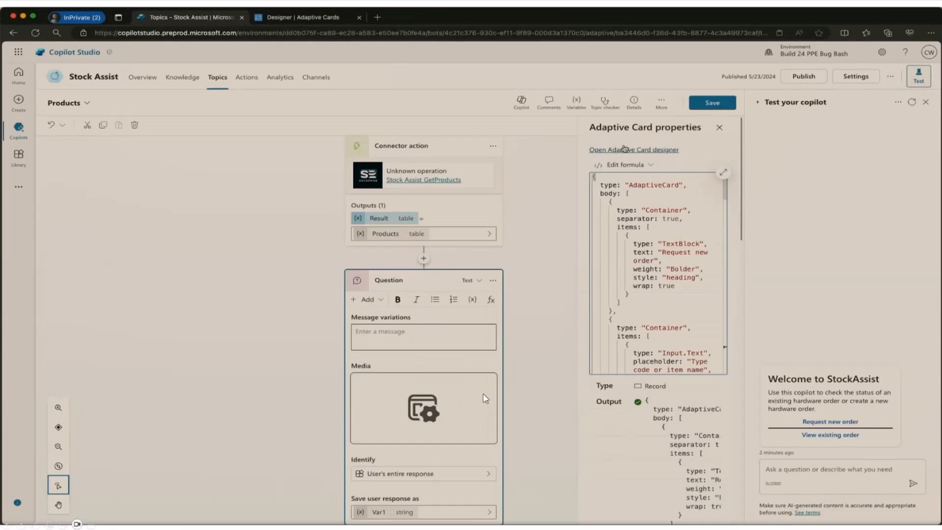
{"action": "mouse_move", "coordinate": [399, 184]}
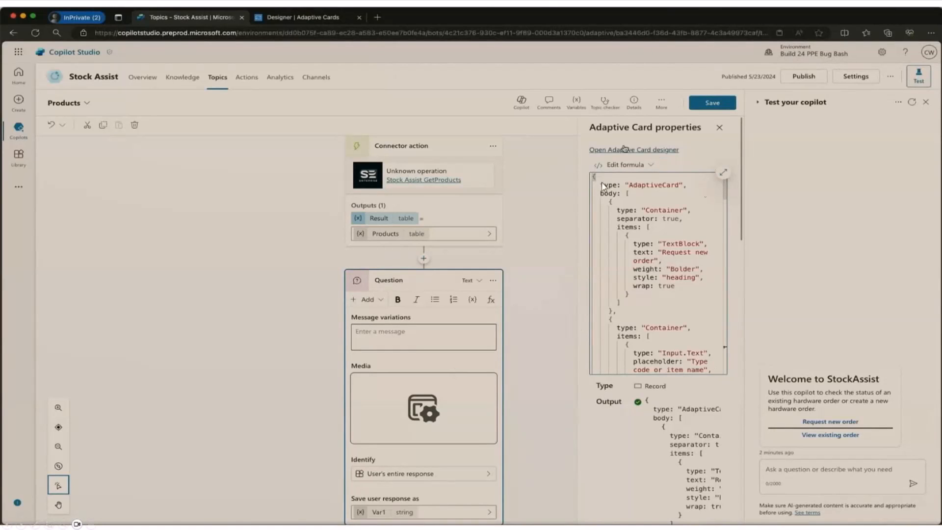
{"action": "mouse_move", "coordinate": [627, 374]}
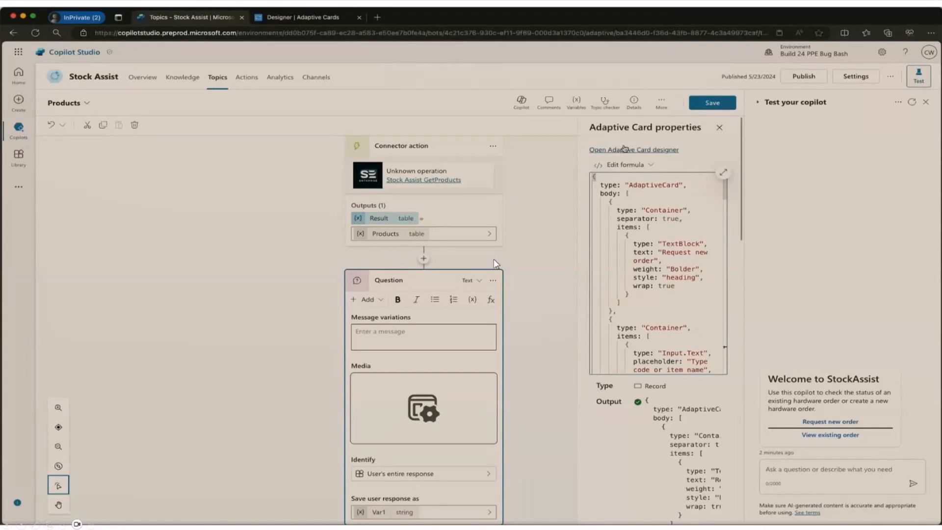
{"action": "mouse_move", "coordinate": [705, 379]}
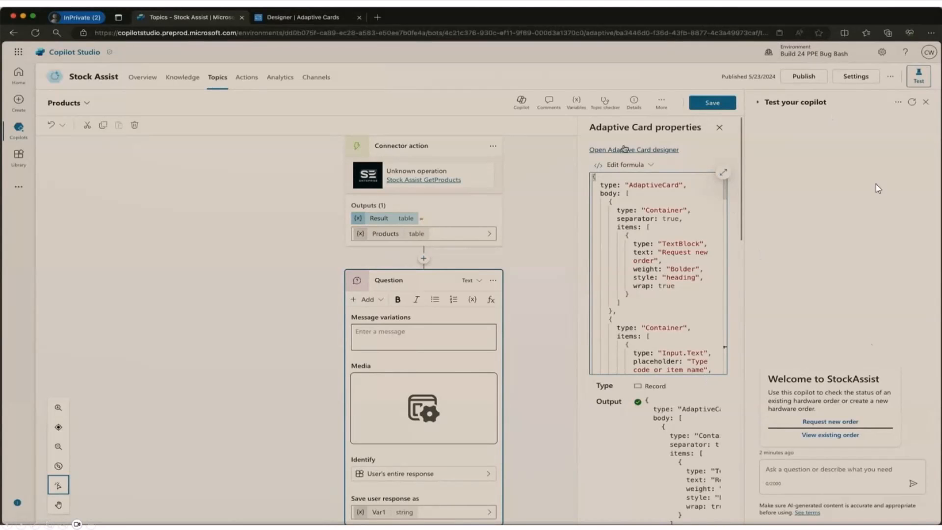
{"action": "mouse_move", "coordinate": [660, 395]}
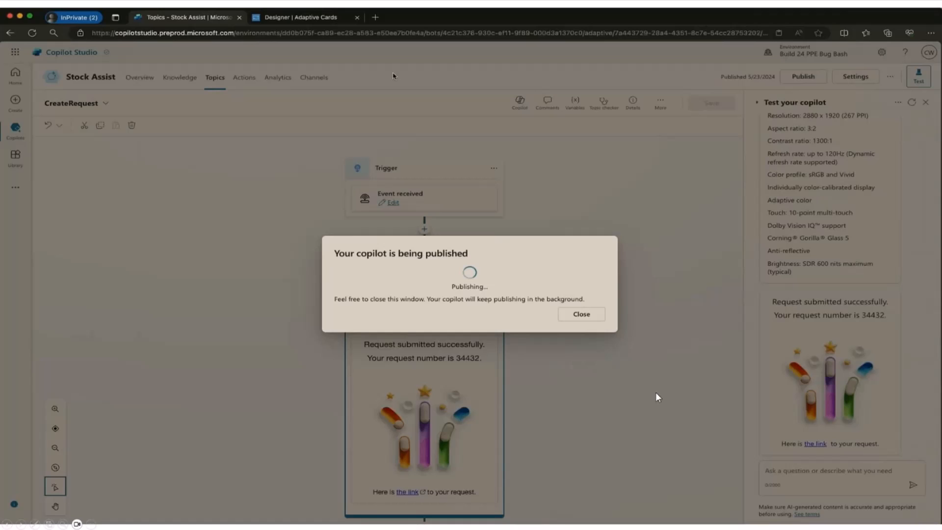
{"action": "mouse_move", "coordinate": [666, 393]}
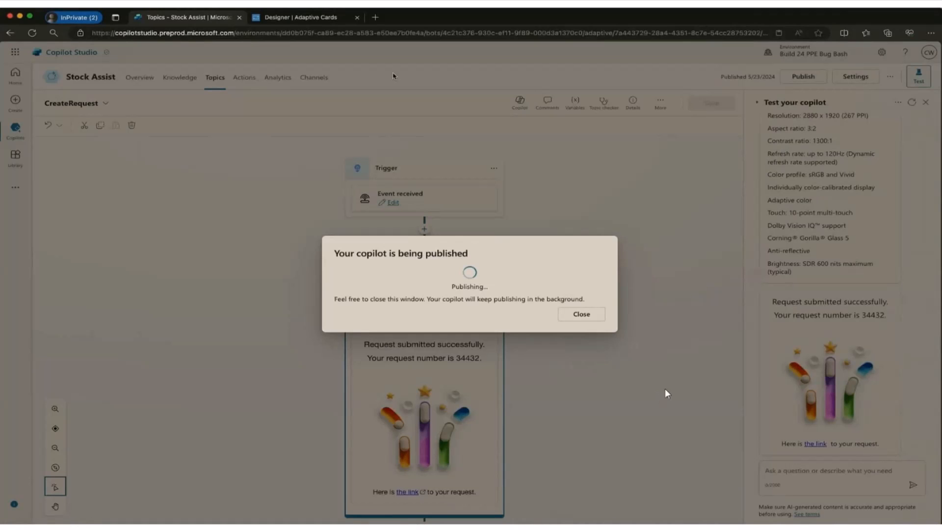
Publish the Stock Assist copilot and view Viva Connections among its channels
{"action": "left_click", "coordinate": [579, 314]}
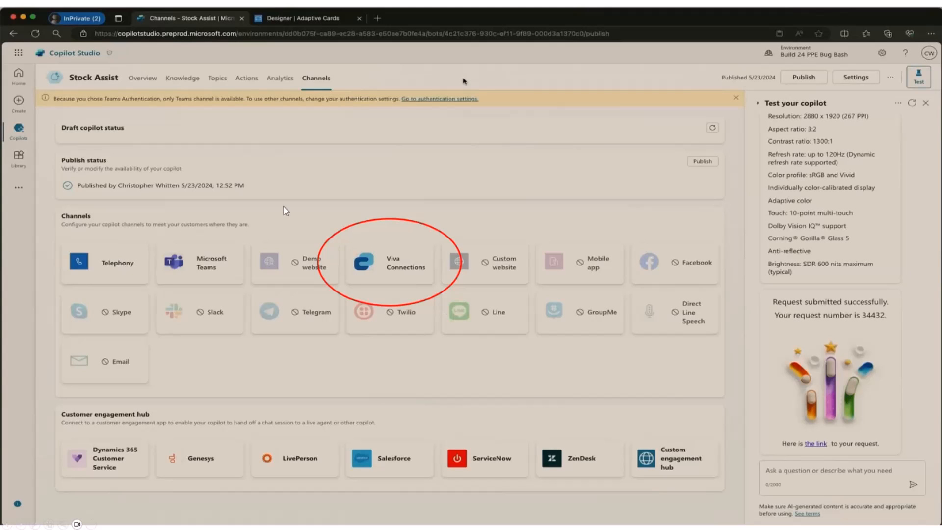
{"action": "mouse_move", "coordinate": [94, 291]}
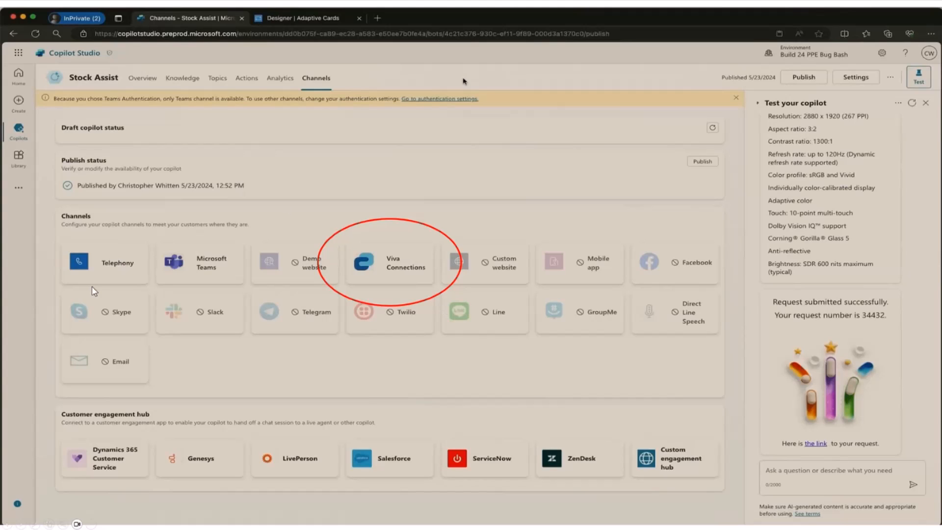
{"action": "mouse_move", "coordinate": [54, 226]}
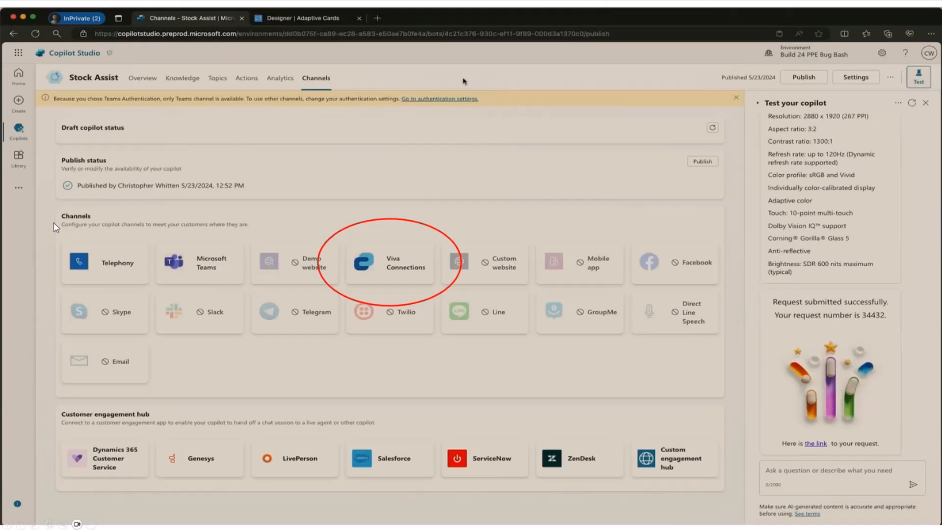
{"action": "mouse_move", "coordinate": [414, 335]}
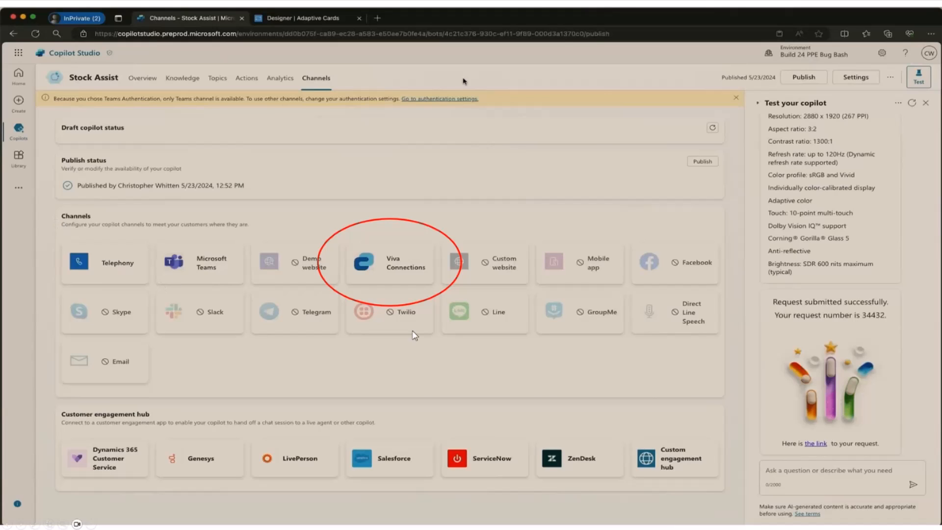
{"action": "mouse_move", "coordinate": [373, 364]}
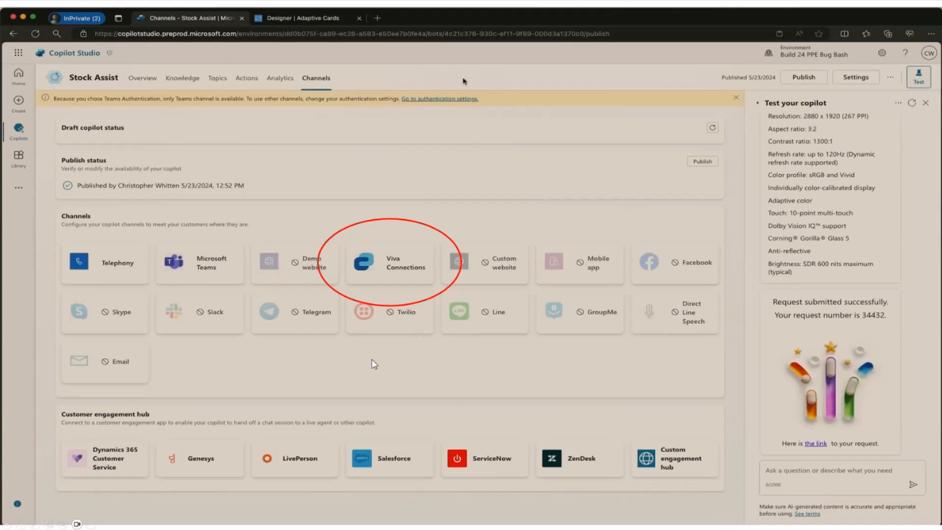
{"action": "mouse_move", "coordinate": [233, 334]}
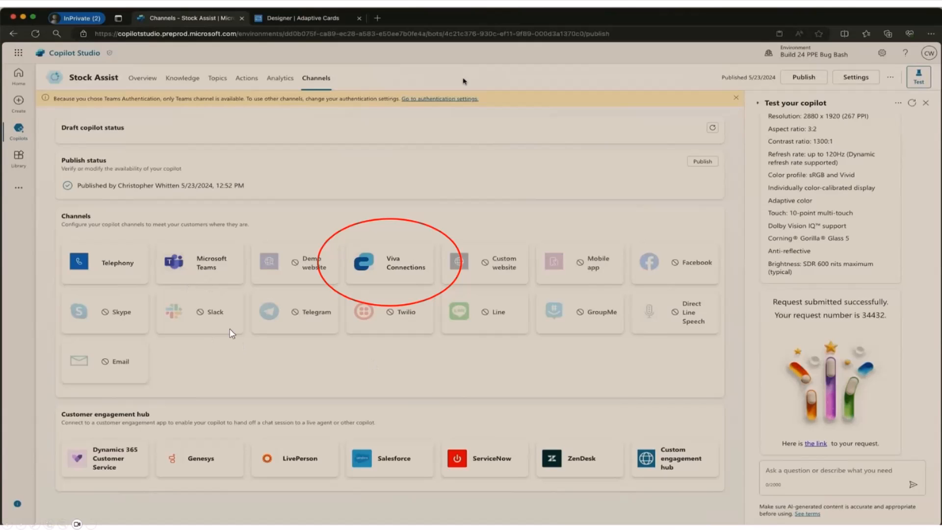
{"action": "mouse_move", "coordinate": [334, 285]}
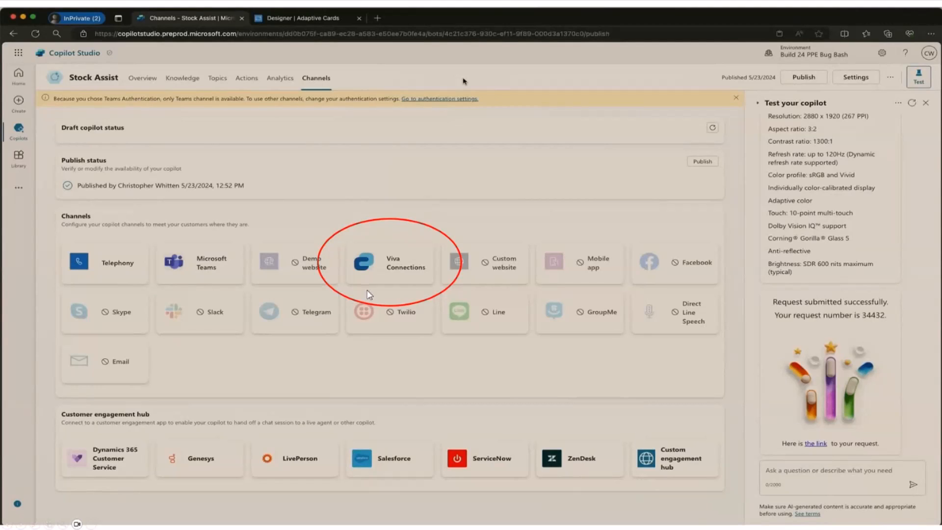
{"action": "mouse_move", "coordinate": [400, 295]}
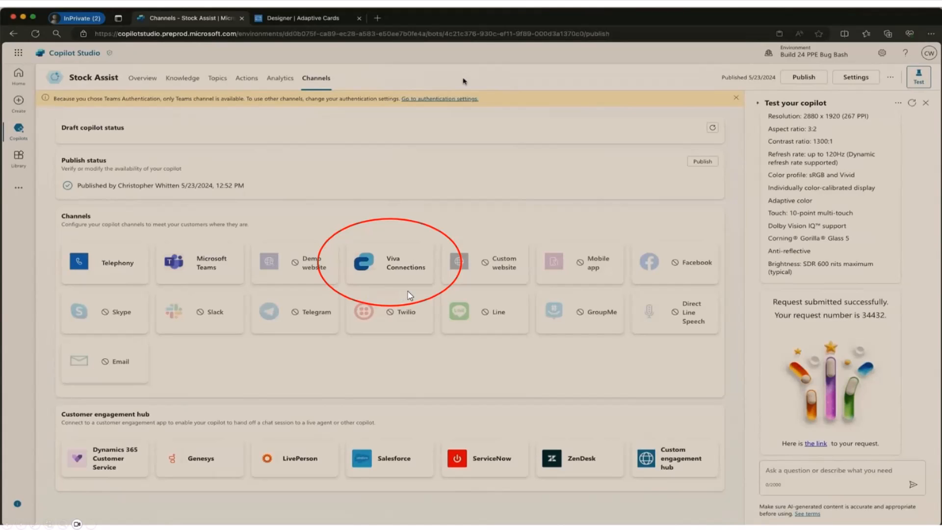
{"action": "left_click", "coordinate": [390, 263]}
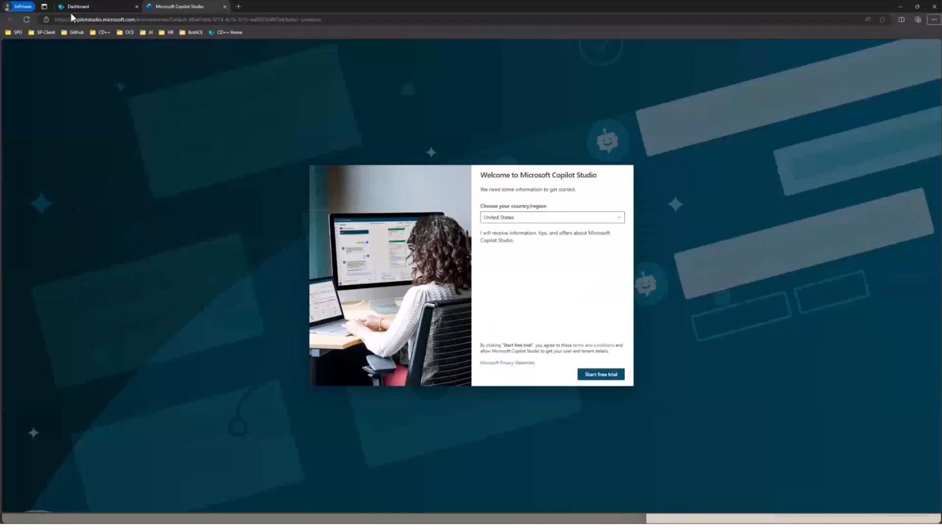
Back on the SharePoint dashboard, set the Stock Assist card size to Large
{"action": "left_click", "coordinate": [96, 6]}
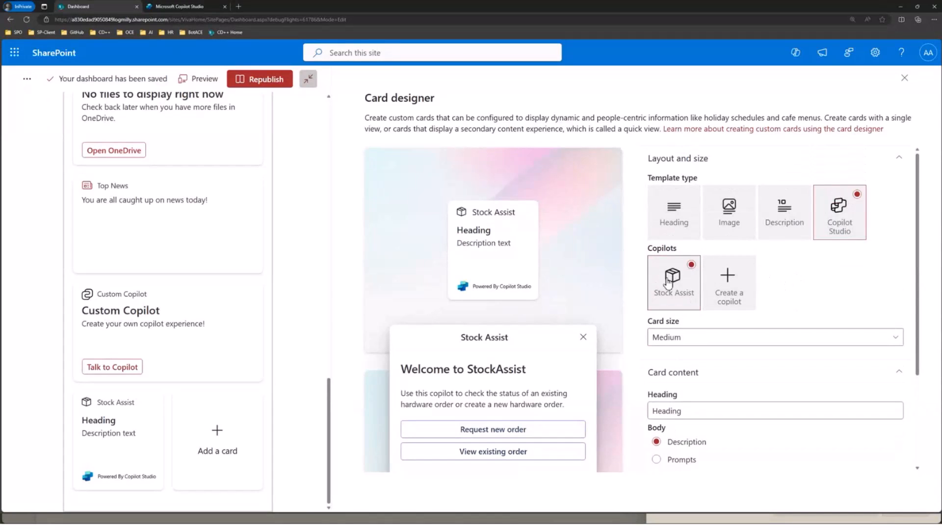
{"action": "left_click", "coordinate": [774, 337]}
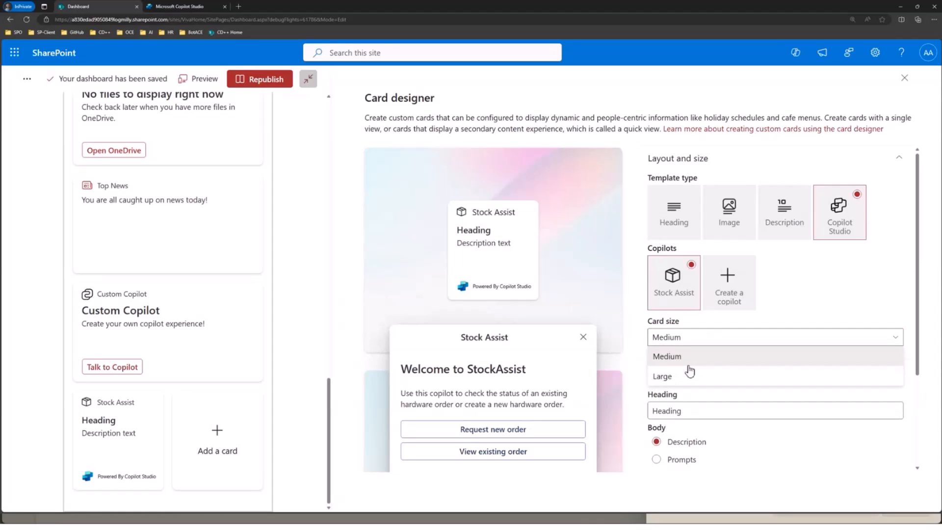
{"action": "left_click", "coordinate": [662, 376]}
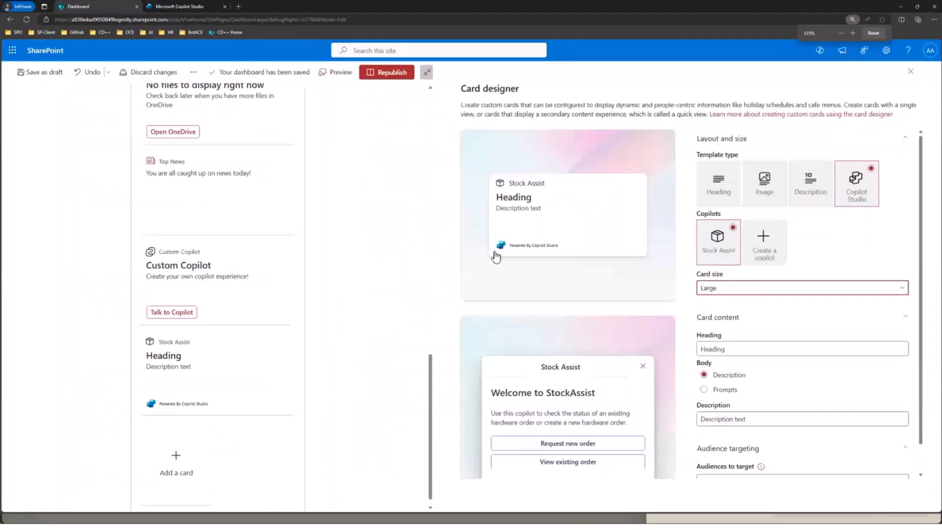
{"action": "mouse_move", "coordinate": [585, 236]}
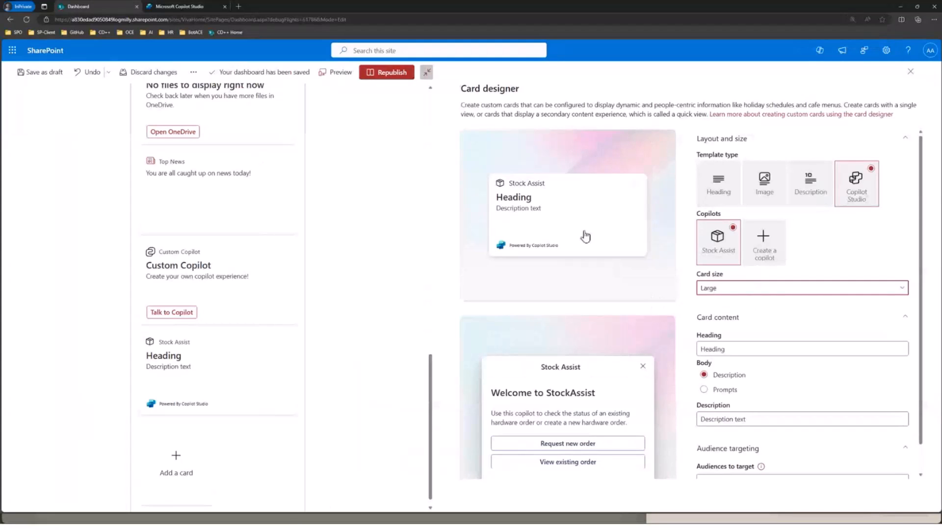
{"action": "mouse_move", "coordinate": [639, 318]}
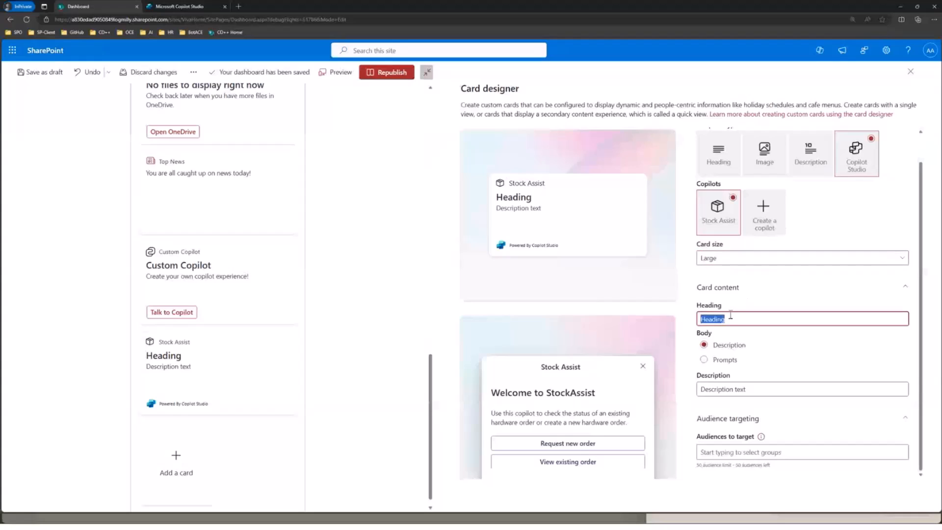
Set the card heading to 'Check out inventory levels.' and commit it
{"action": "type", "text": "Check out inv"}
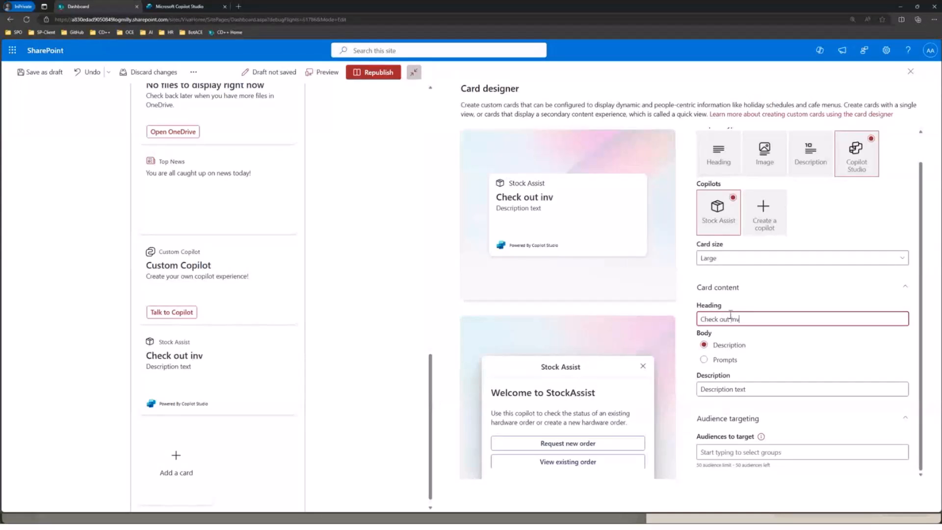
{"action": "type", "text": "entory"}
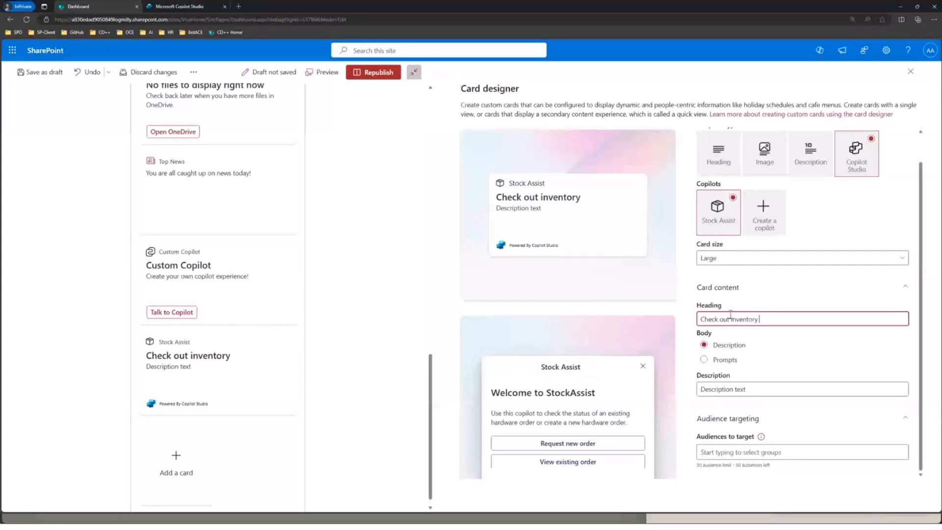
{"action": "type", "text": "levels."}
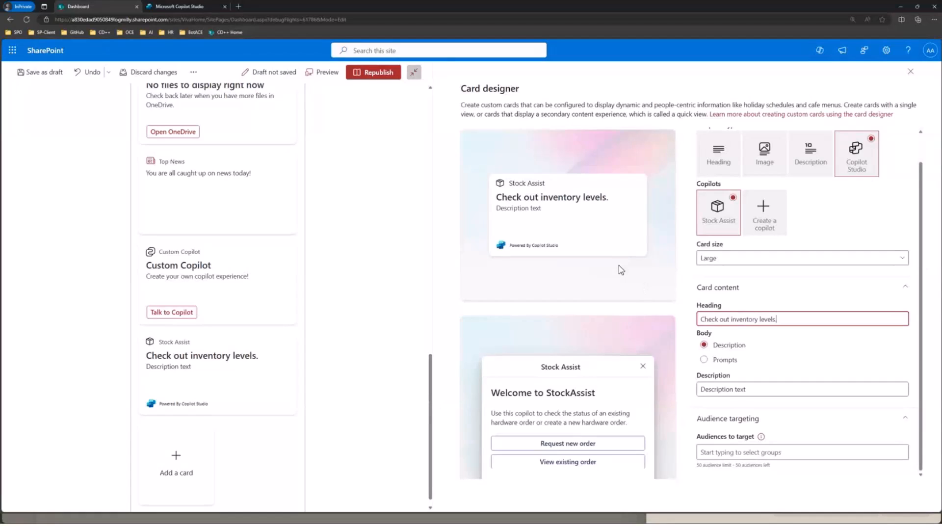
{"action": "left_click", "coordinate": [39, 72]}
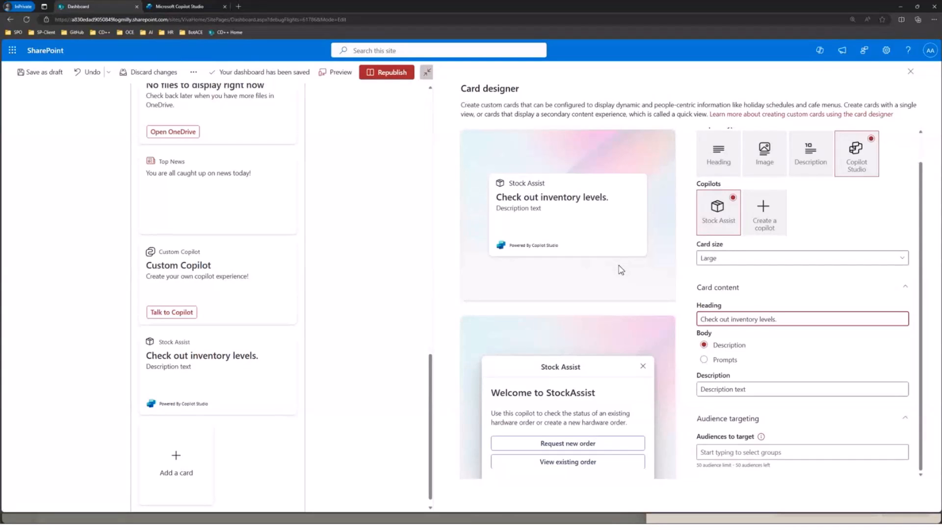
{"action": "mouse_move", "coordinate": [647, 274]}
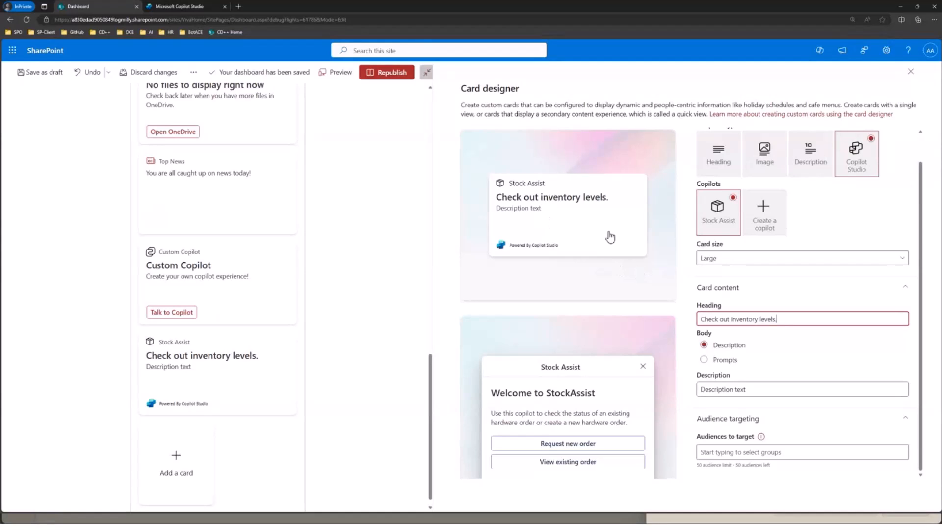
{"action": "mouse_move", "coordinate": [574, 279]}
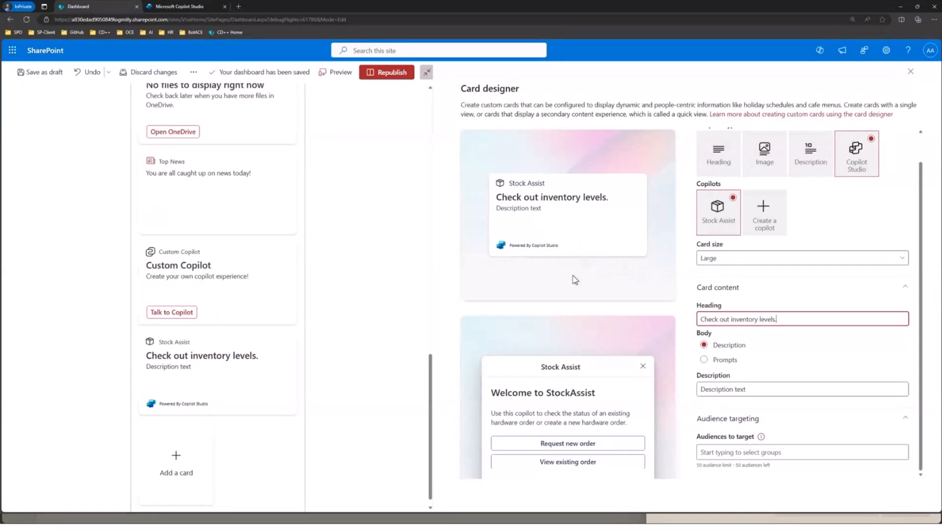
{"action": "mouse_move", "coordinate": [628, 295]}
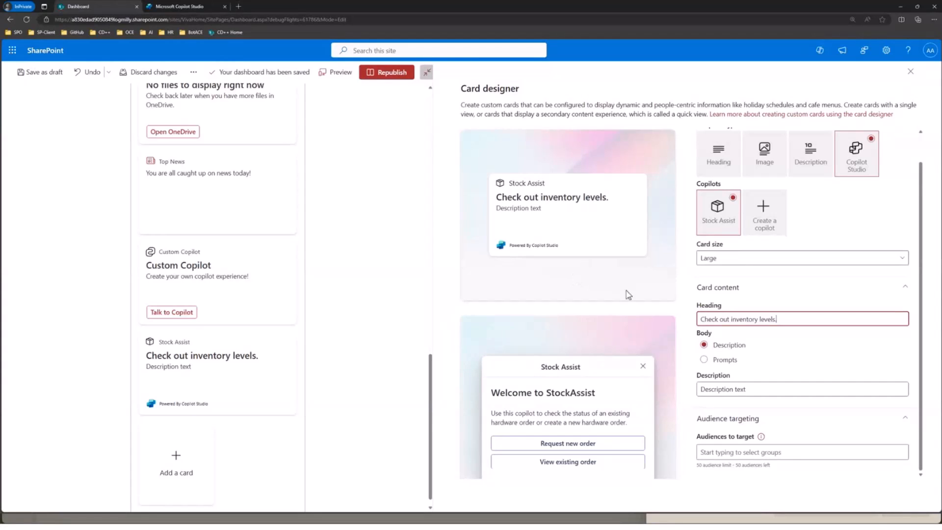
{"action": "mouse_move", "coordinate": [761, 360]}
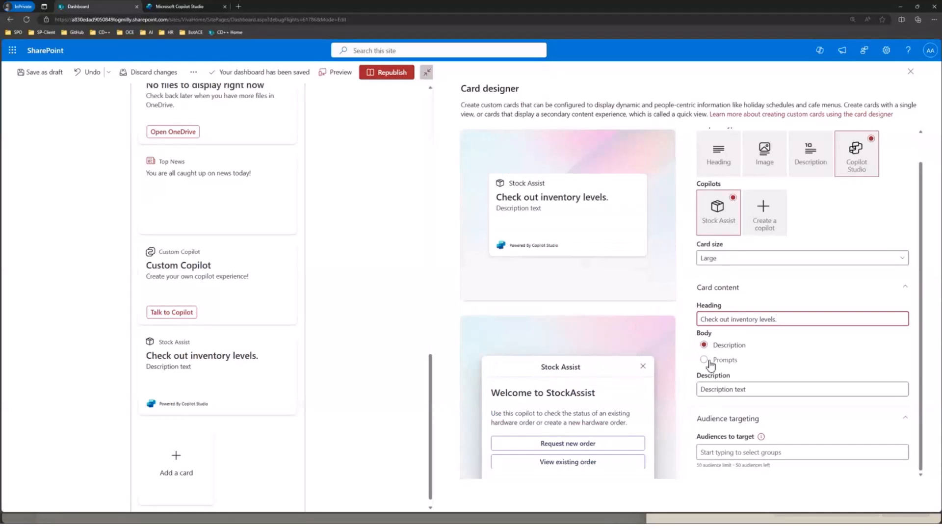
Show prompts in the card body with Request new order and View existing order both on
{"action": "left_click", "coordinate": [703, 359]}
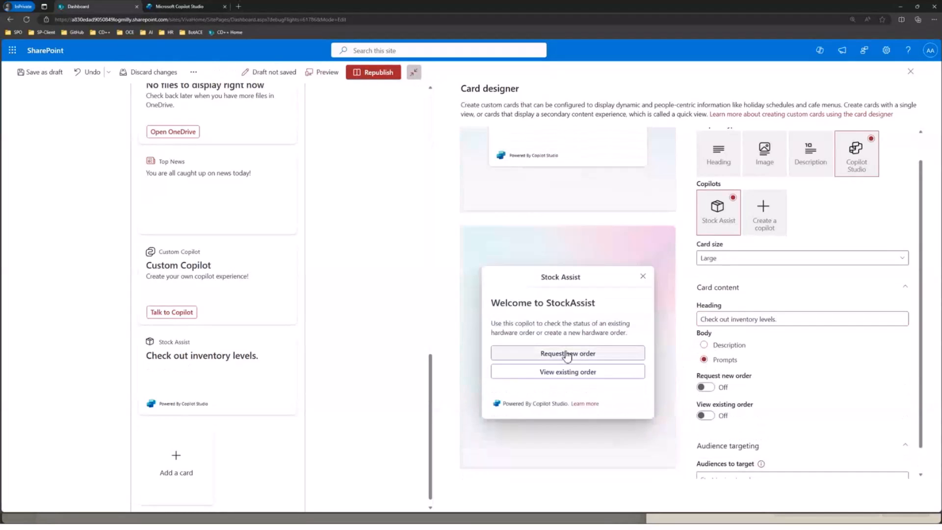
{"action": "left_click", "coordinate": [567, 353]}
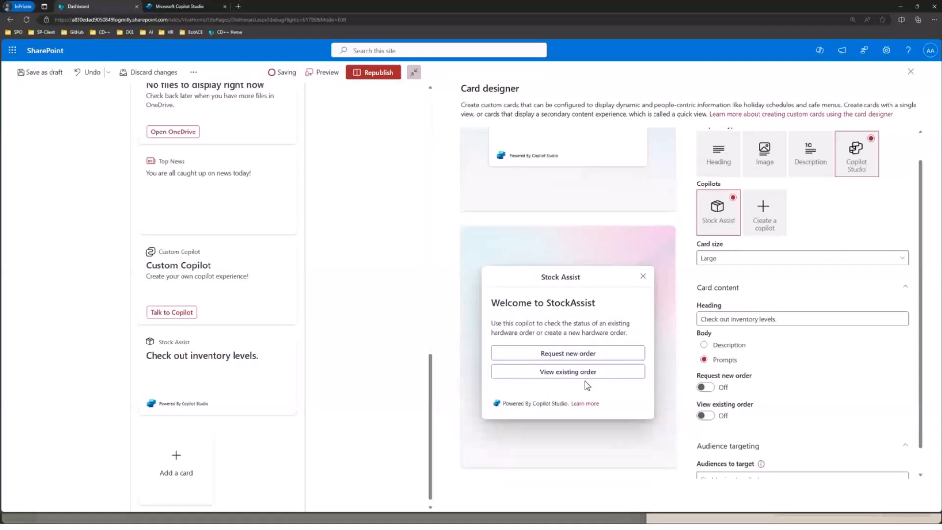
{"action": "left_click", "coordinate": [706, 387]}
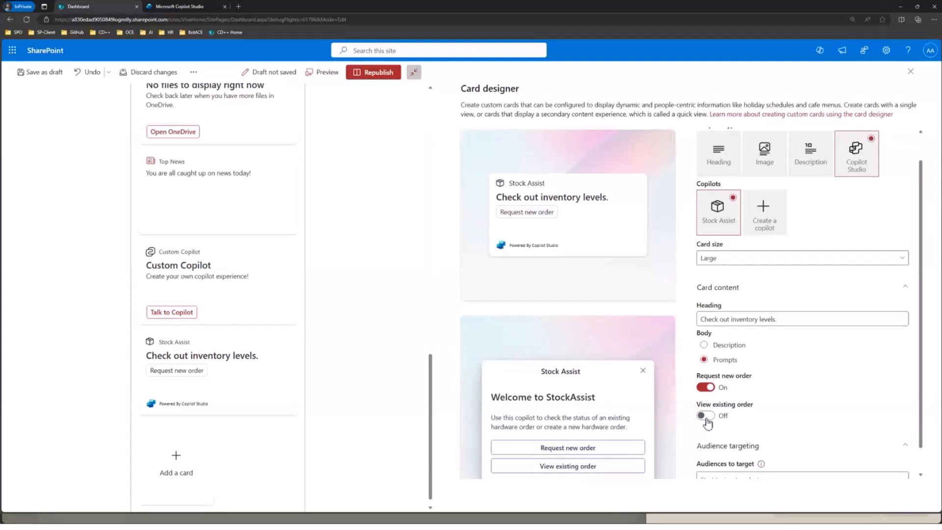
{"action": "left_click", "coordinate": [706, 416]}
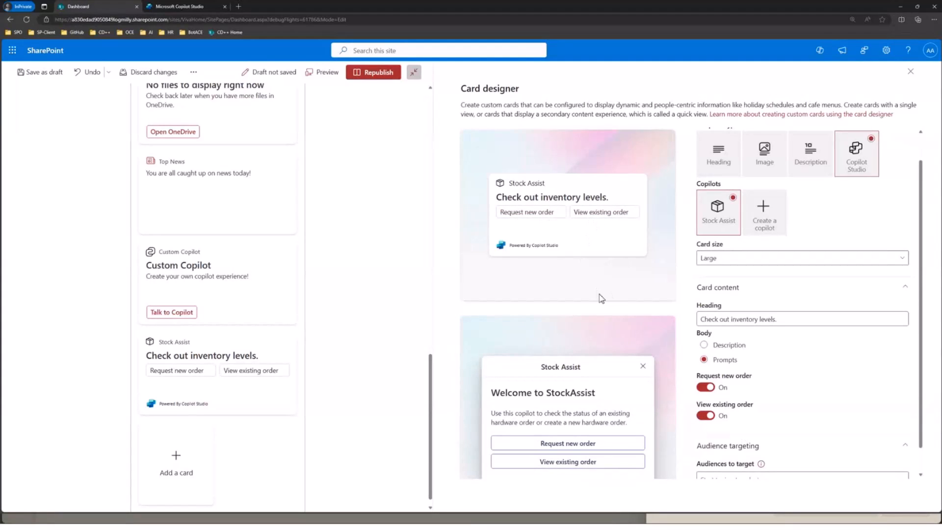
{"action": "left_click", "coordinate": [703, 344]}
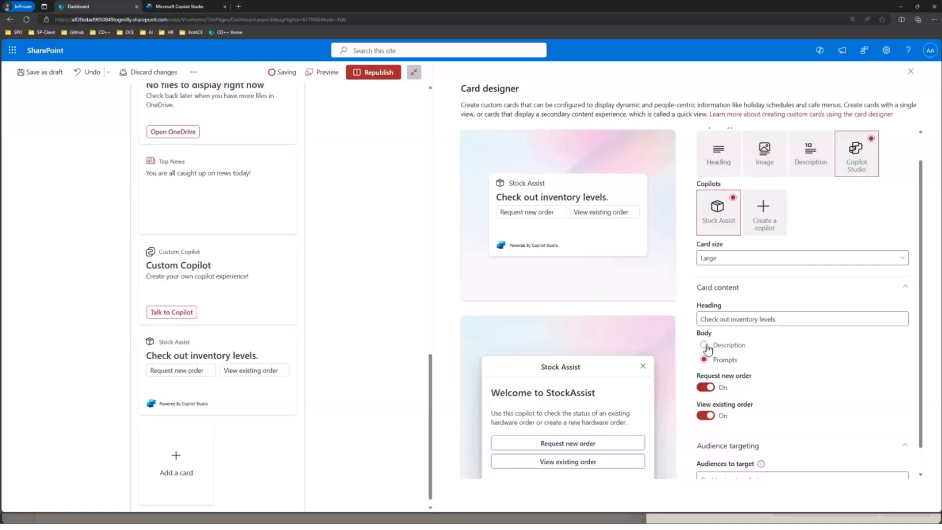
Switch the body to a description: 'Click this card to view inventory and order new products.'
{"action": "left_click", "coordinate": [704, 344]}
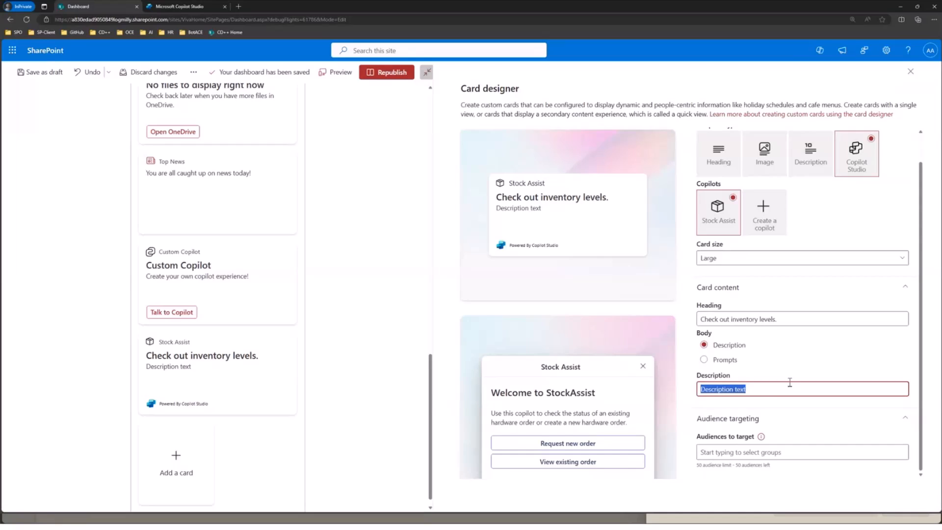
{"action": "type", "text": "Click"}
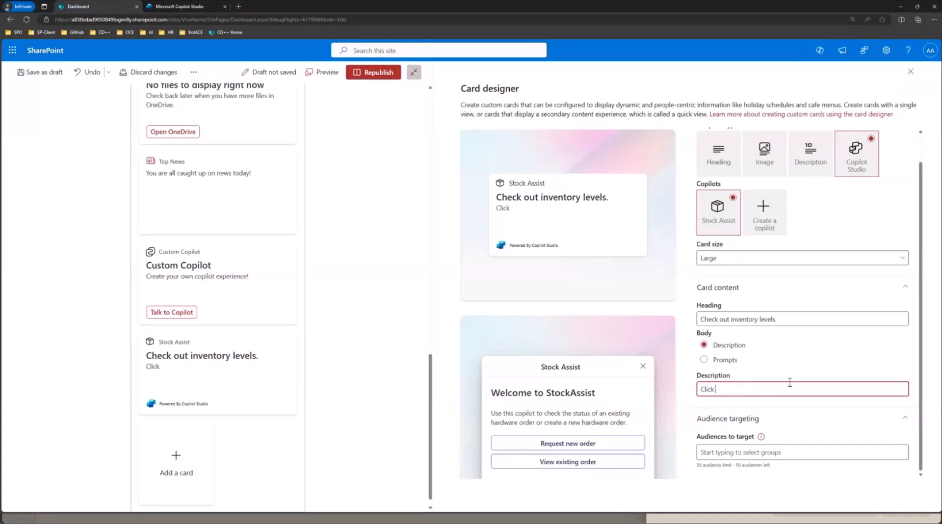
{"action": "type", "text": "this card to view"}
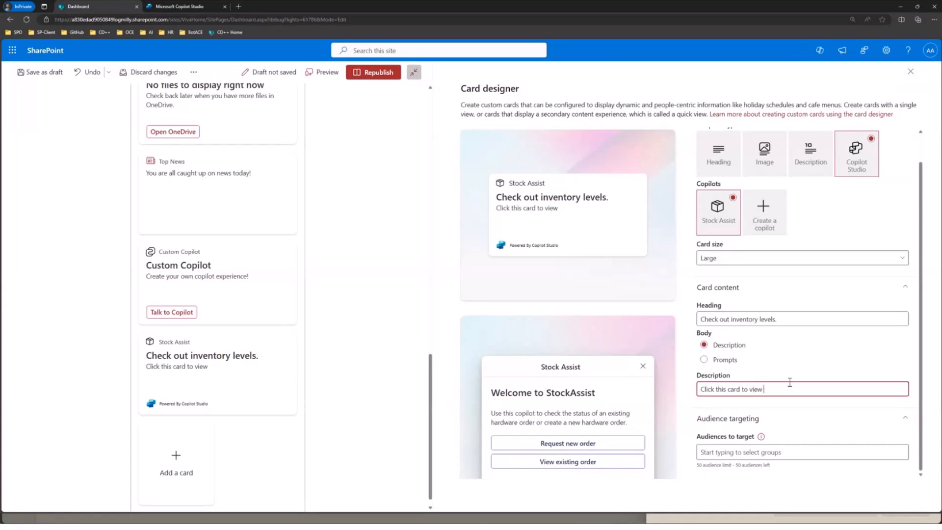
{"action": "type", "text": "inventory a"}
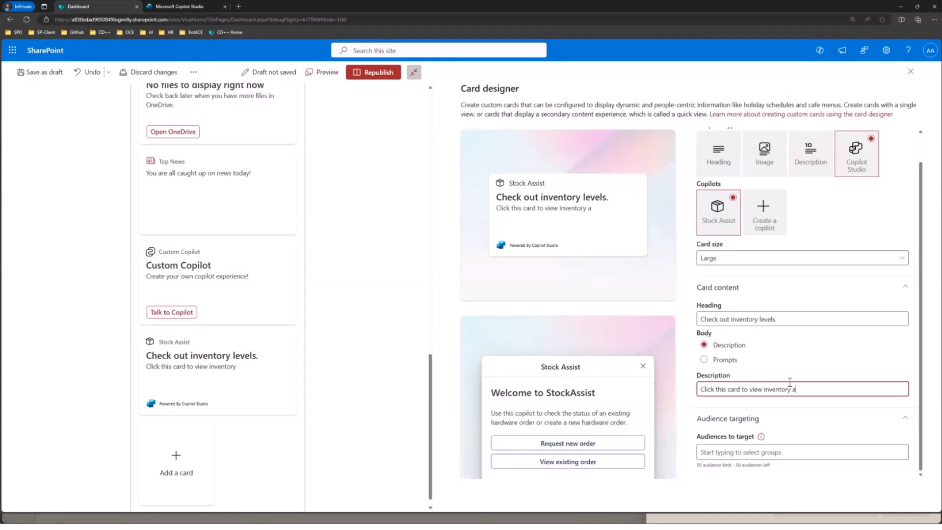
{"action": "type", "text": "nd order new products."}
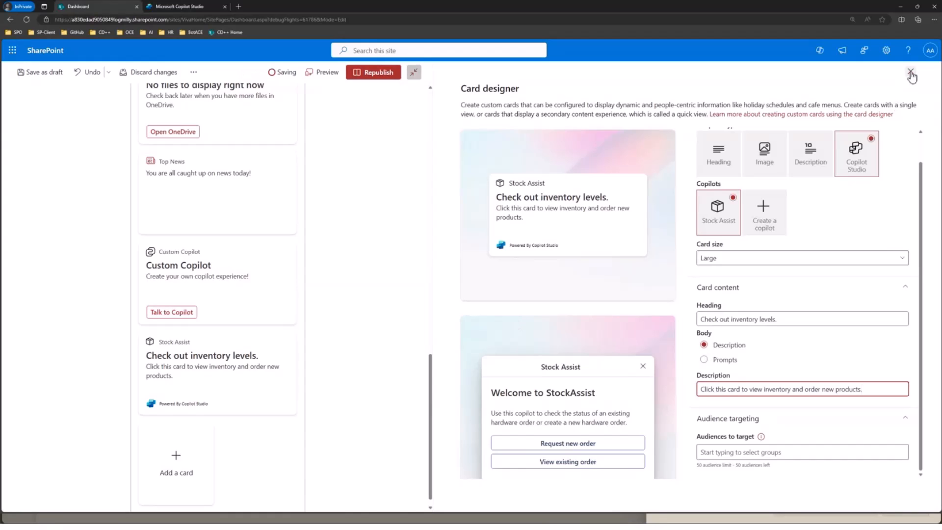
Close the card designer and republish the dashboard with the updated Stock Assist card
{"action": "left_click", "coordinate": [910, 73]}
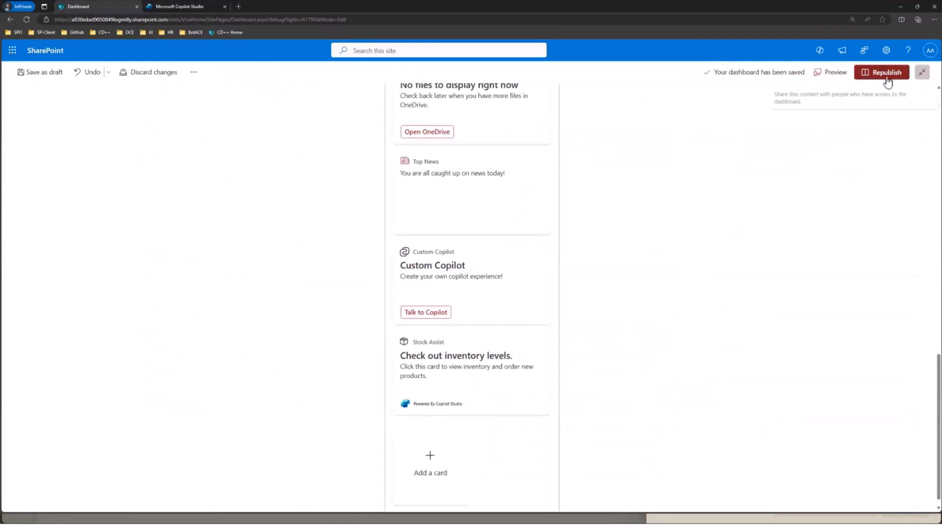
{"action": "left_click", "coordinate": [881, 71]}
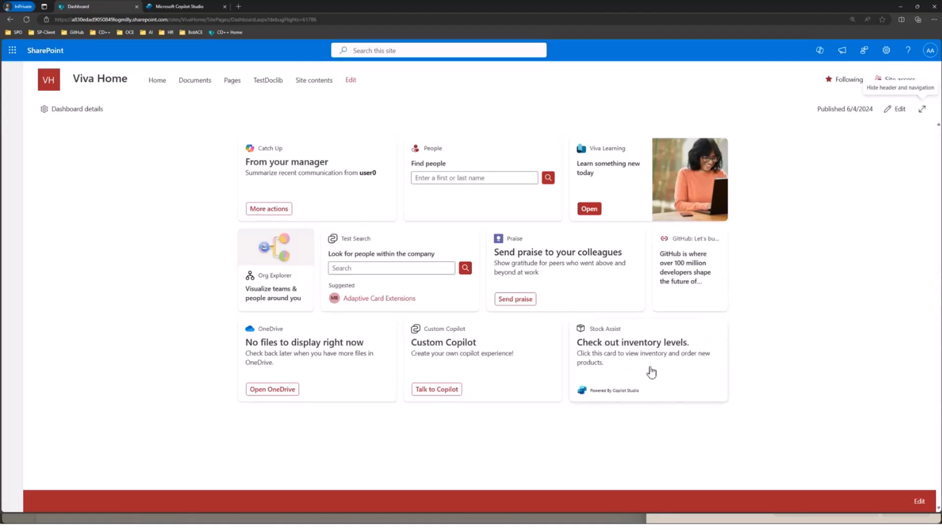
Open the Stock Assist card's quick view showing the Welcome to StockAssist ordering options
{"action": "left_click", "coordinate": [651, 371]}
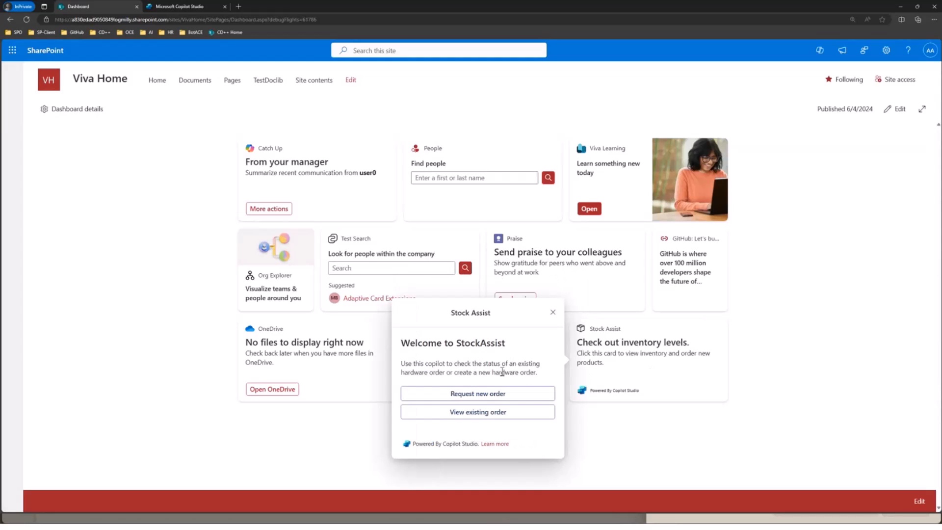
{"action": "mouse_move", "coordinate": [504, 371]}
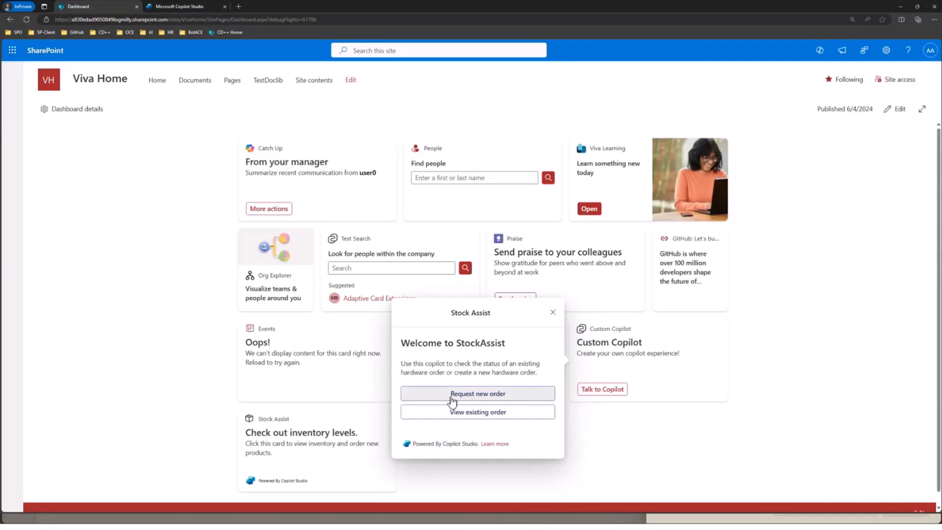
Request a new order and choose the Surface Pro 10 for Business (8GB RAM, $1,199.99)
{"action": "left_click", "coordinate": [477, 394]}
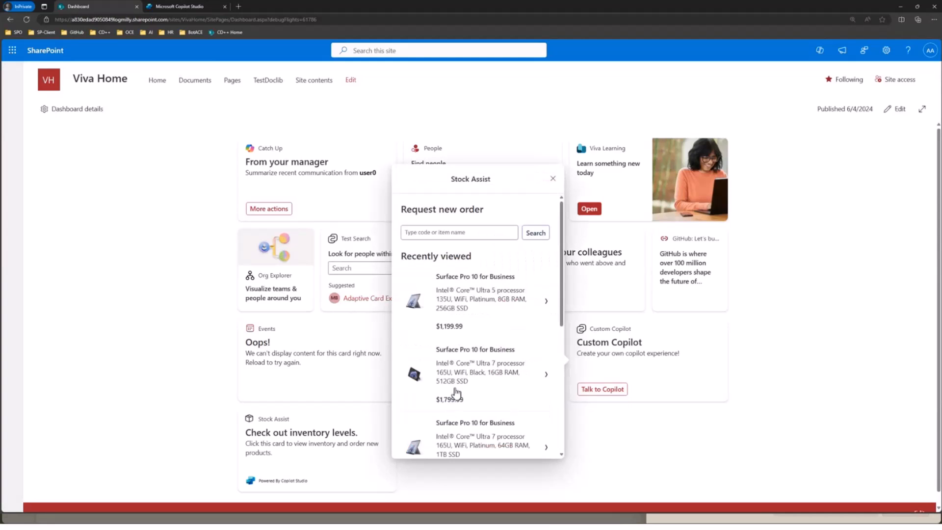
{"action": "scroll", "scroll_direction": "down", "scroll_amount": 3}
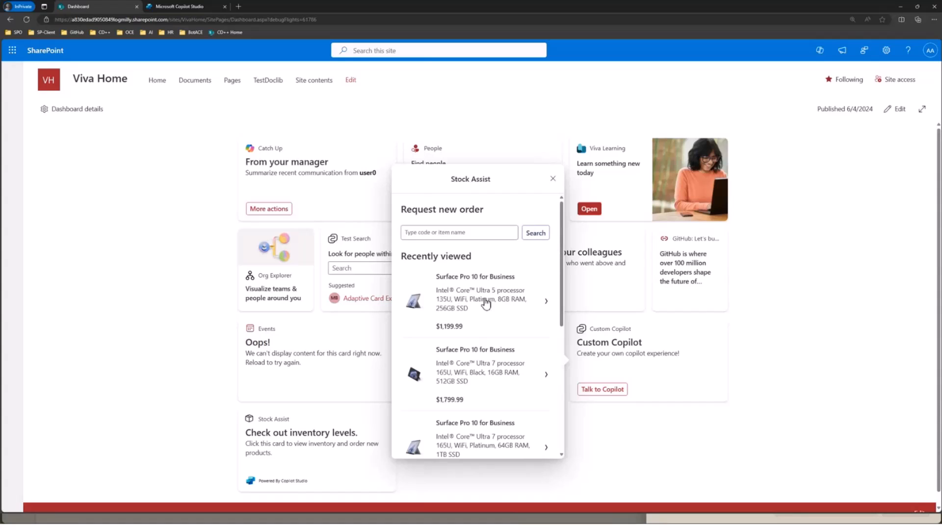
{"action": "left_click", "coordinate": [475, 298]}
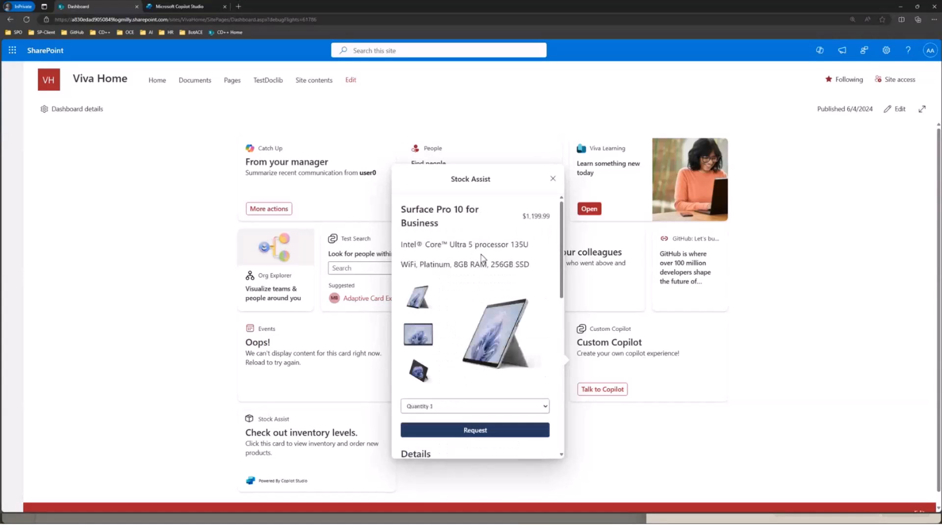
{"action": "scroll", "scroll_direction": "down", "scroll_amount": 3}
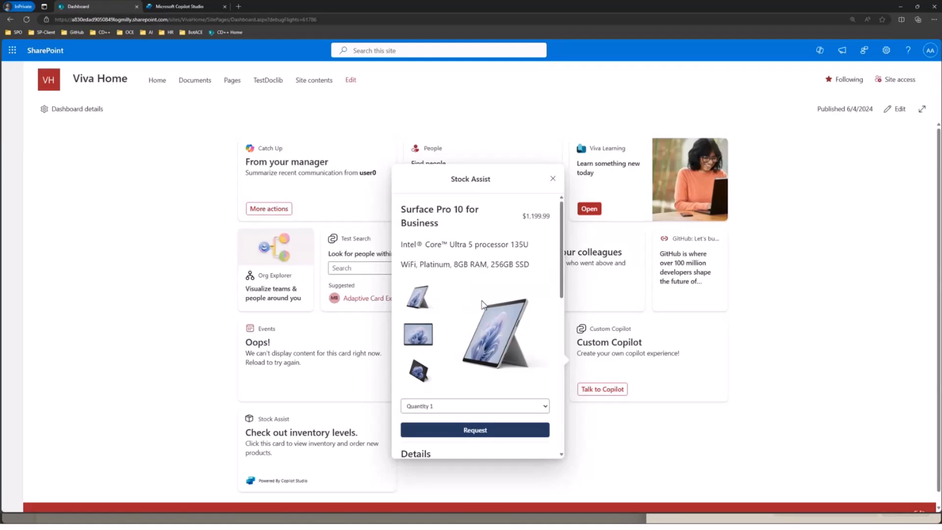
{"action": "mouse_move", "coordinate": [484, 300]}
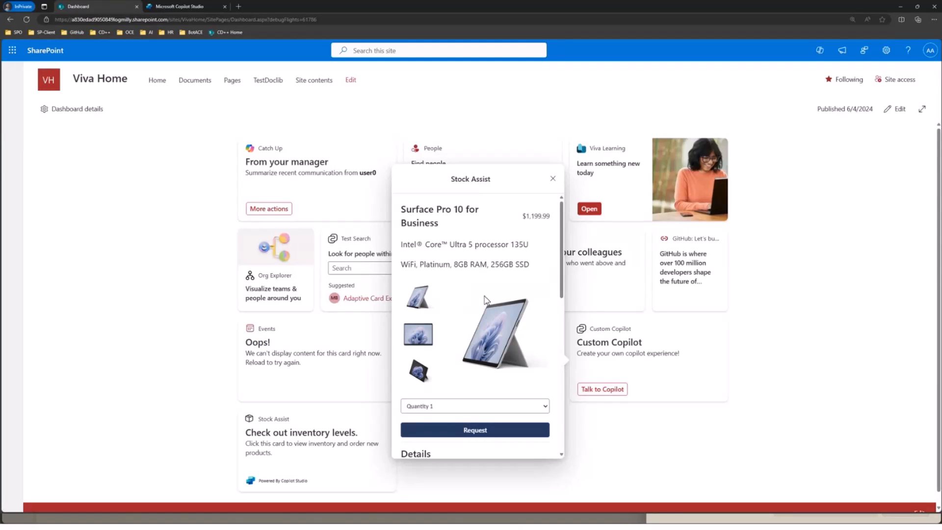
{"action": "mouse_move", "coordinate": [483, 291]}
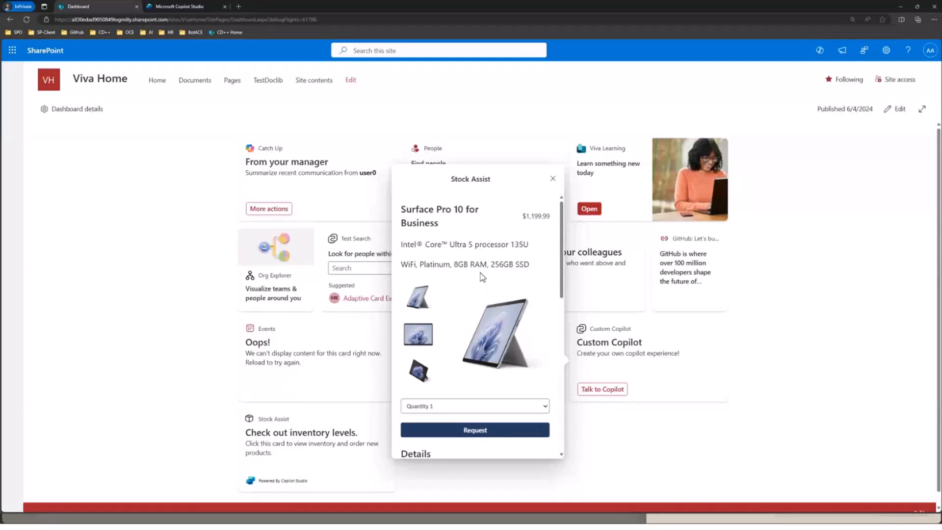
{"action": "mouse_move", "coordinate": [477, 307]}
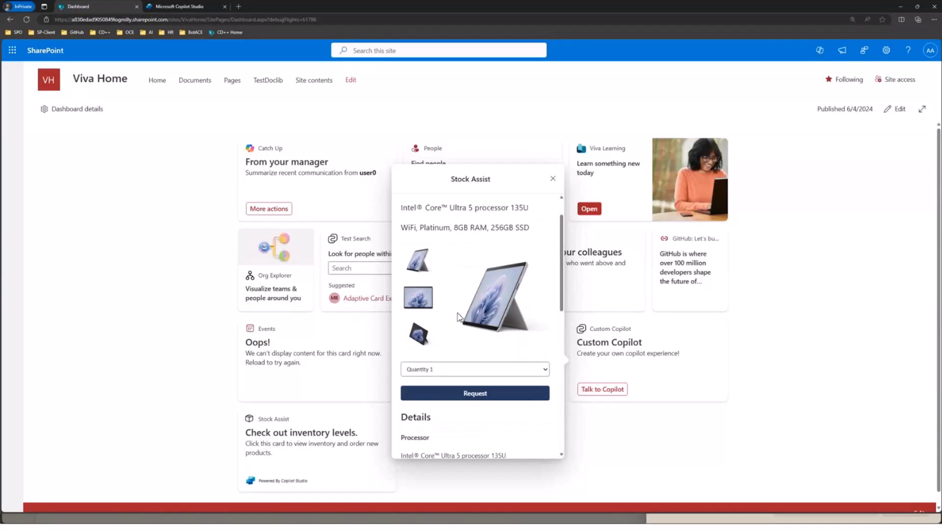
Set the order quantity to 3 units
{"action": "left_click", "coordinate": [474, 295]}
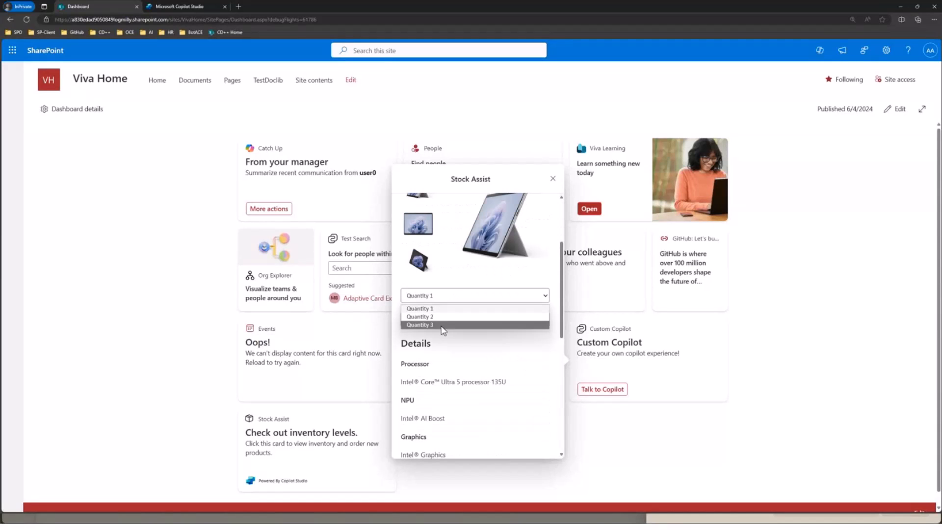
{"action": "left_click", "coordinate": [421, 325]}
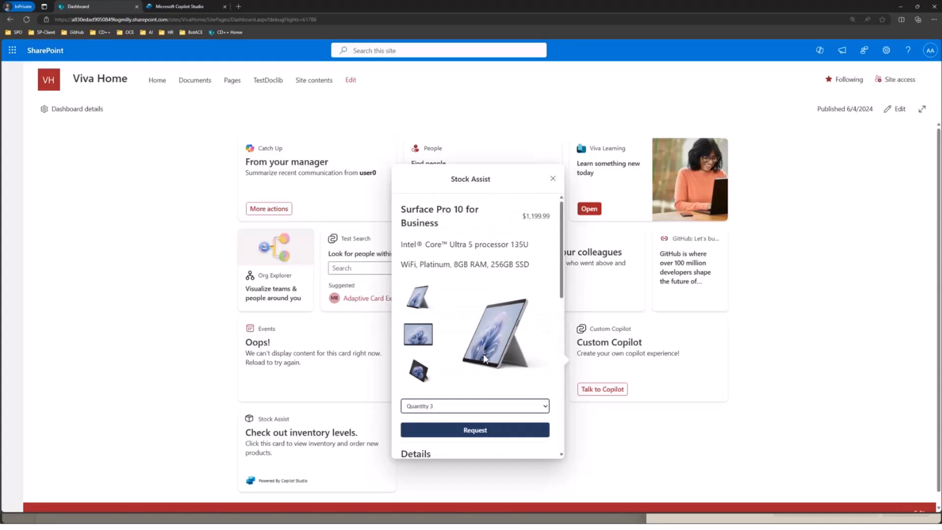
{"action": "scroll", "scroll_direction": "down", "scroll_amount": 3}
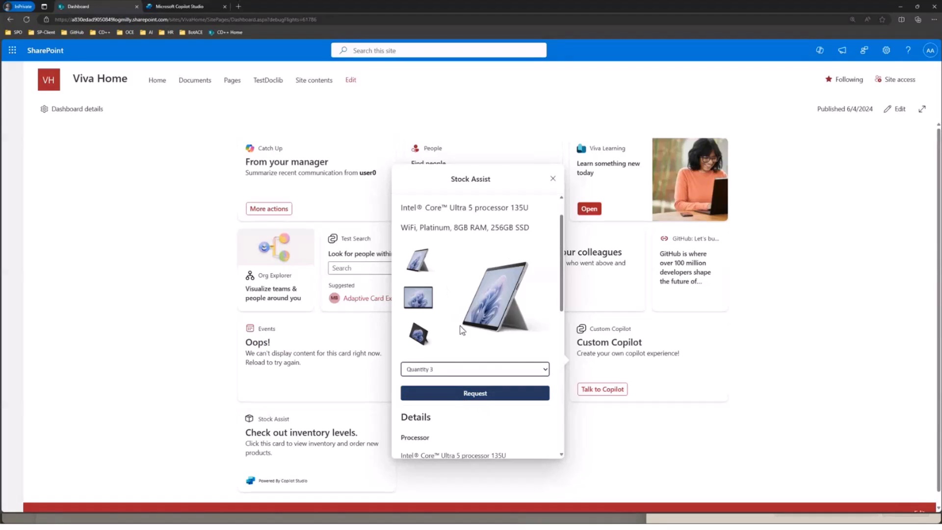
{"action": "mouse_move", "coordinate": [460, 337]}
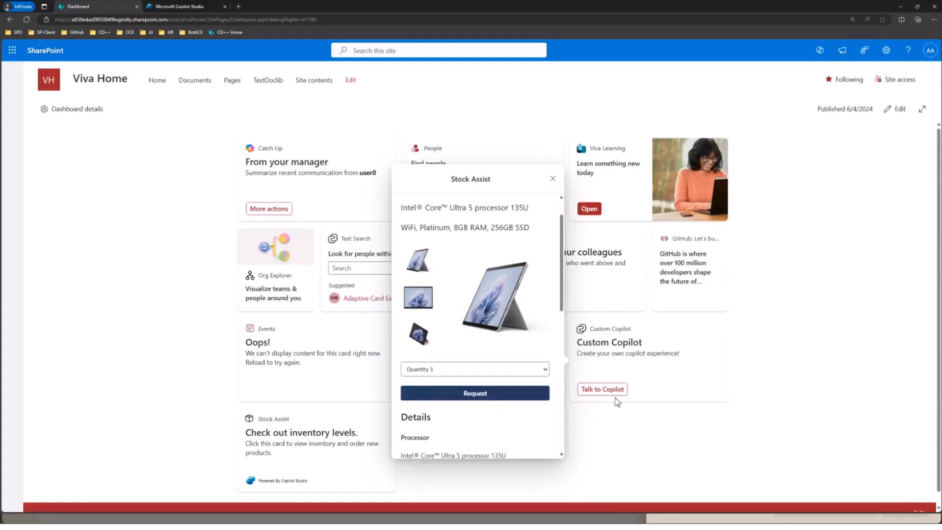
Submit the order, receiving a successful request with number 34432
{"action": "left_click", "coordinate": [475, 392]}
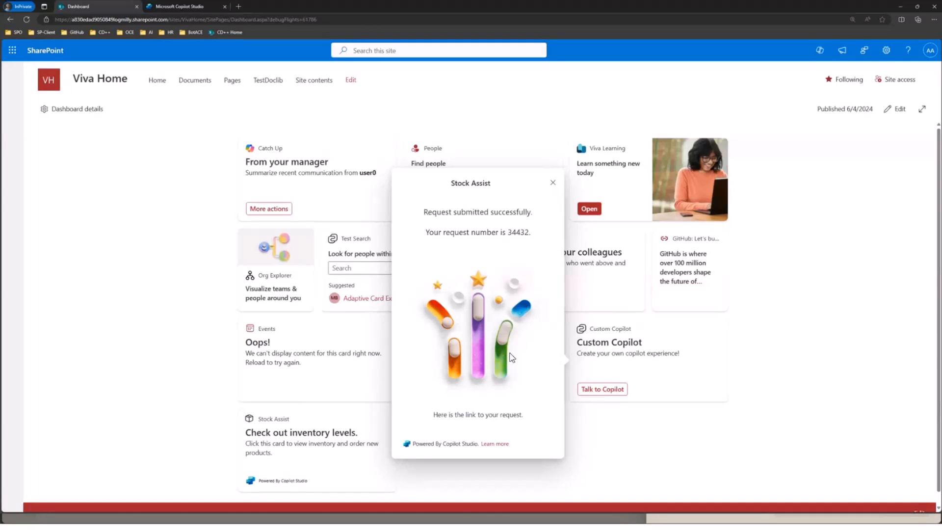
{"action": "mouse_move", "coordinate": [515, 362]}
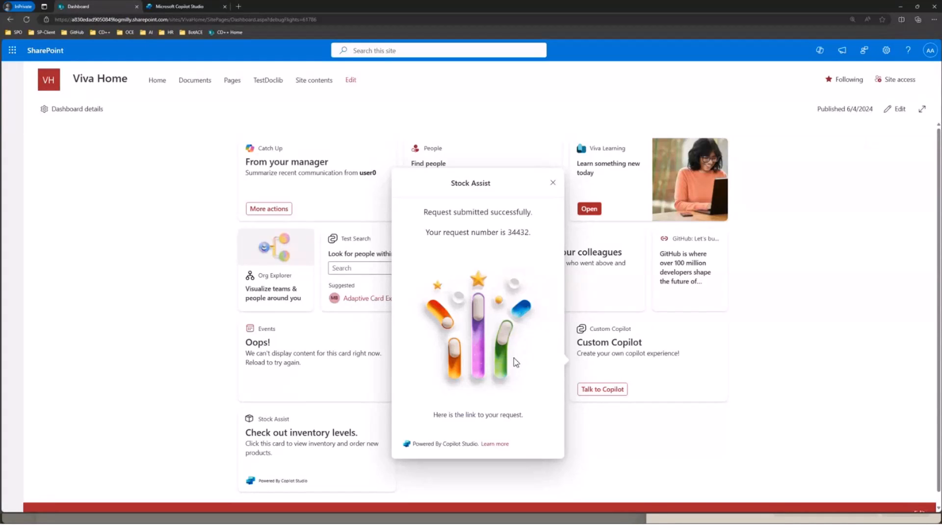
{"action": "mouse_move", "coordinate": [601, 470]}
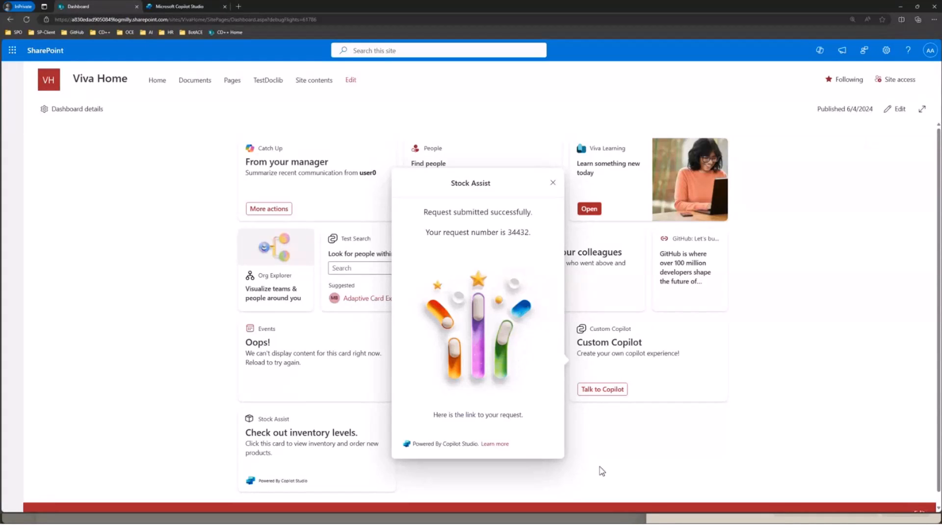
Close the Stock Assist quick view to return to the full dashboard
{"action": "left_click", "coordinate": [552, 182]}
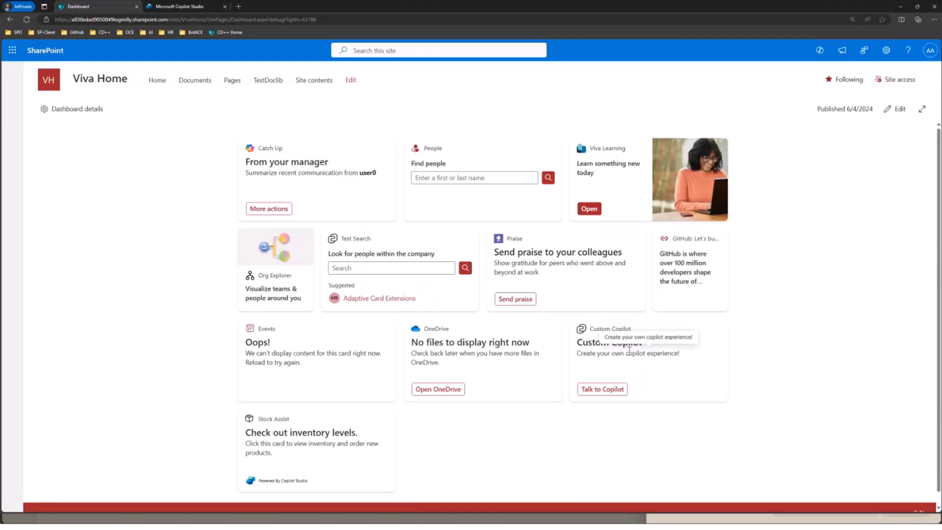
{"action": "mouse_move", "coordinate": [498, 457]}
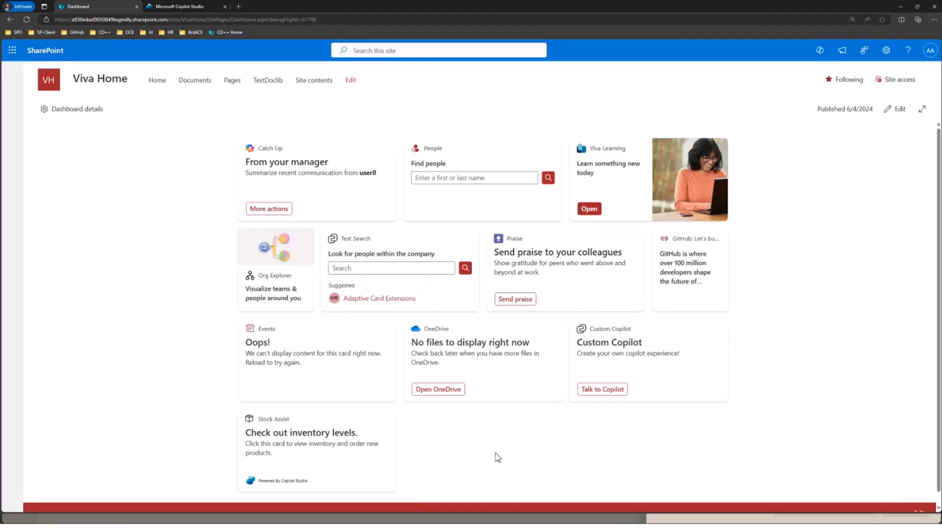
{"action": "mouse_move", "coordinate": [353, 461]}
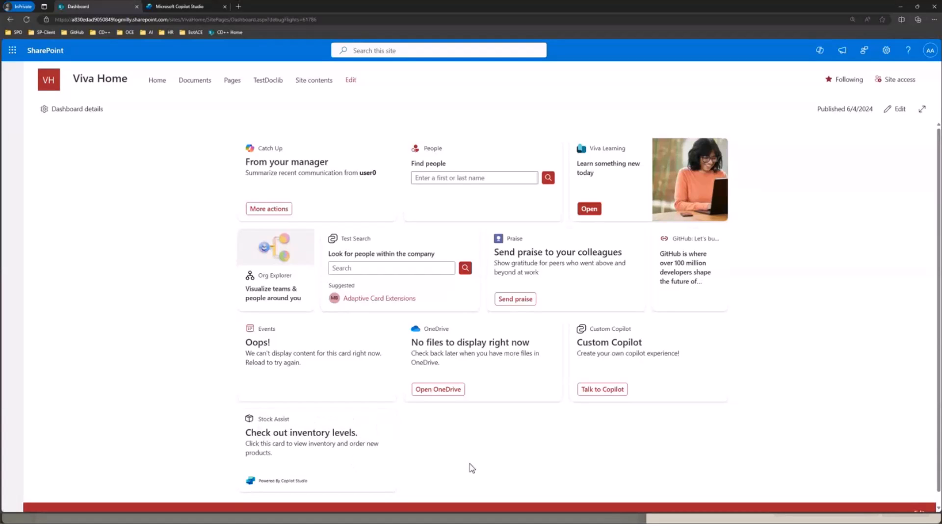
{"action": "mouse_move", "coordinate": [476, 465]}
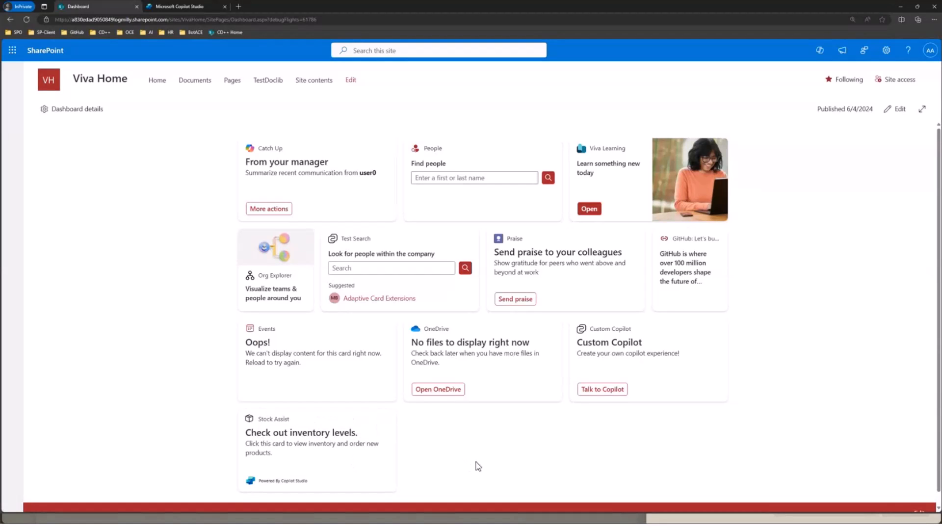